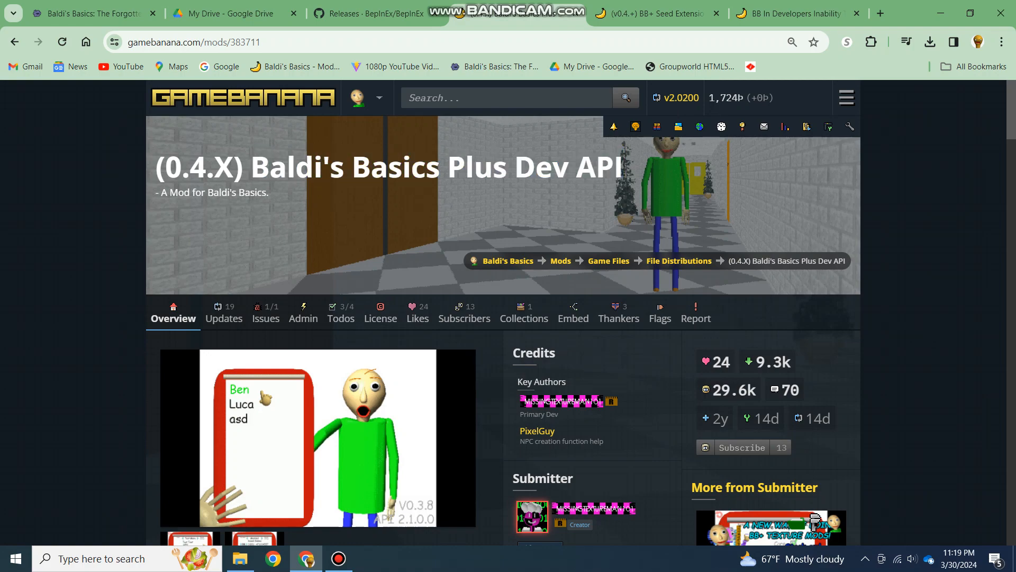
- Review the BB+ Seed Extension and Dev API mod pages in the browser
scroll(down, 3)
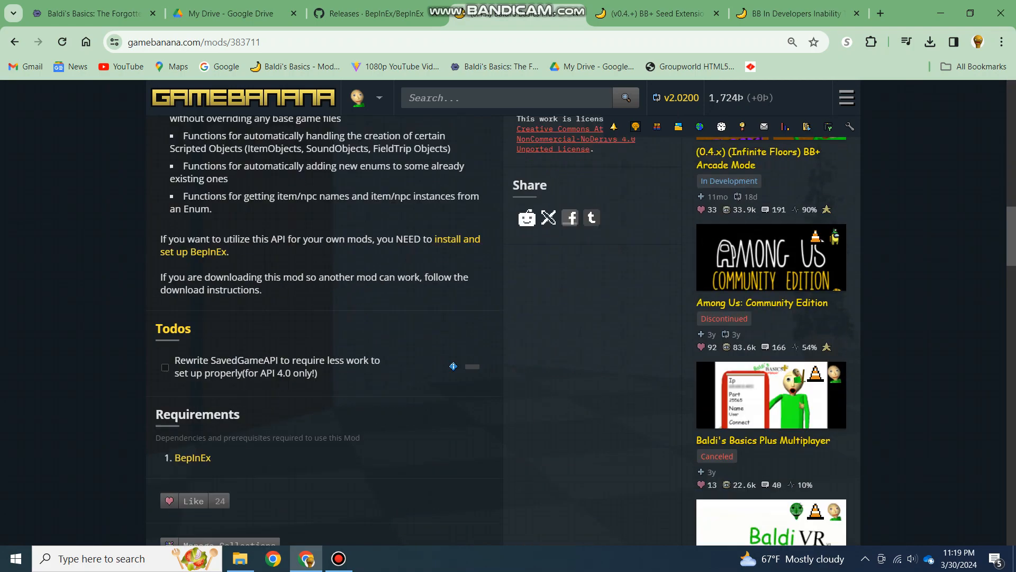
scroll(up, 3)
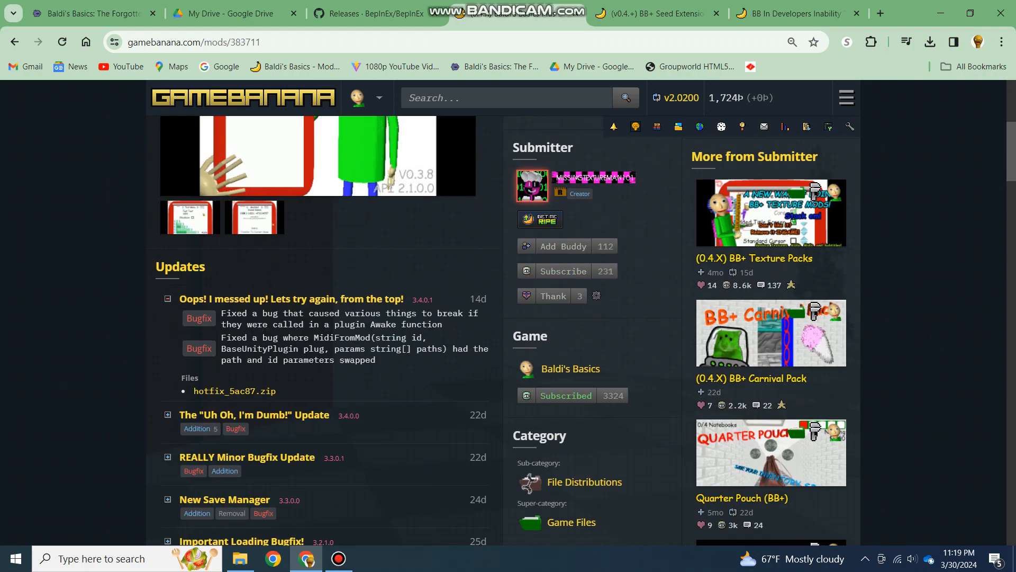
scroll(down, 3)
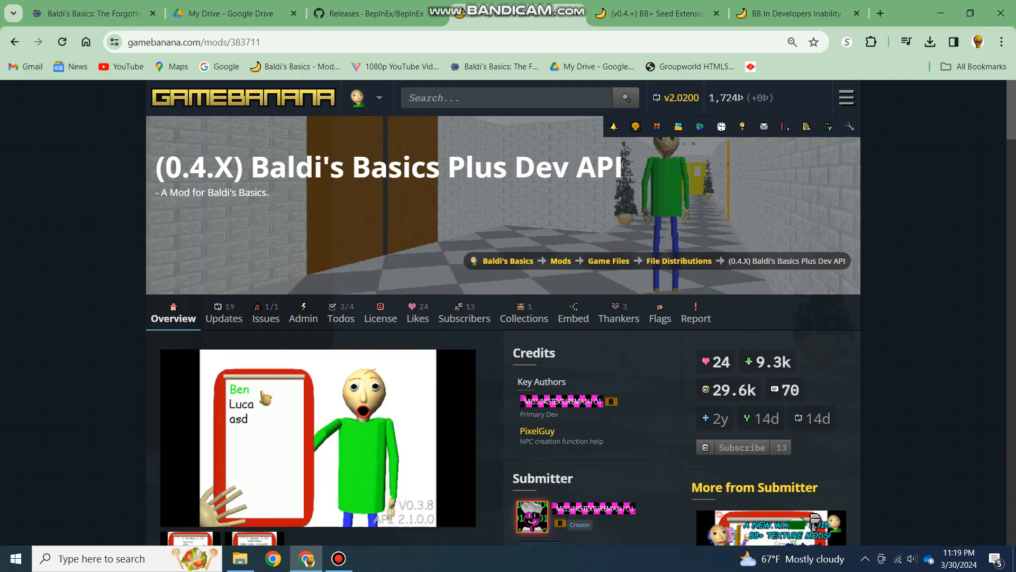
double_click(587, 168)
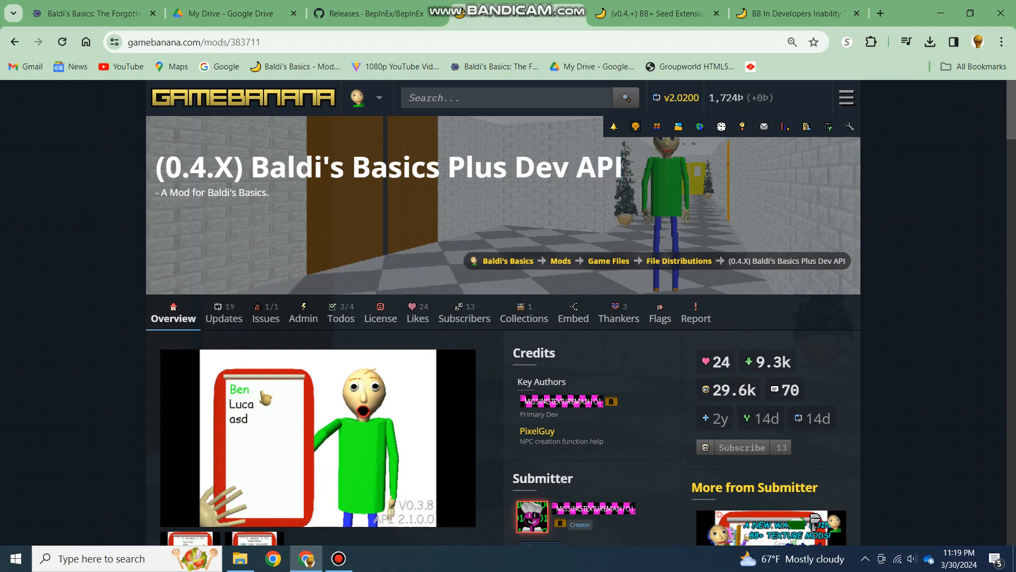
scroll(down, 3)
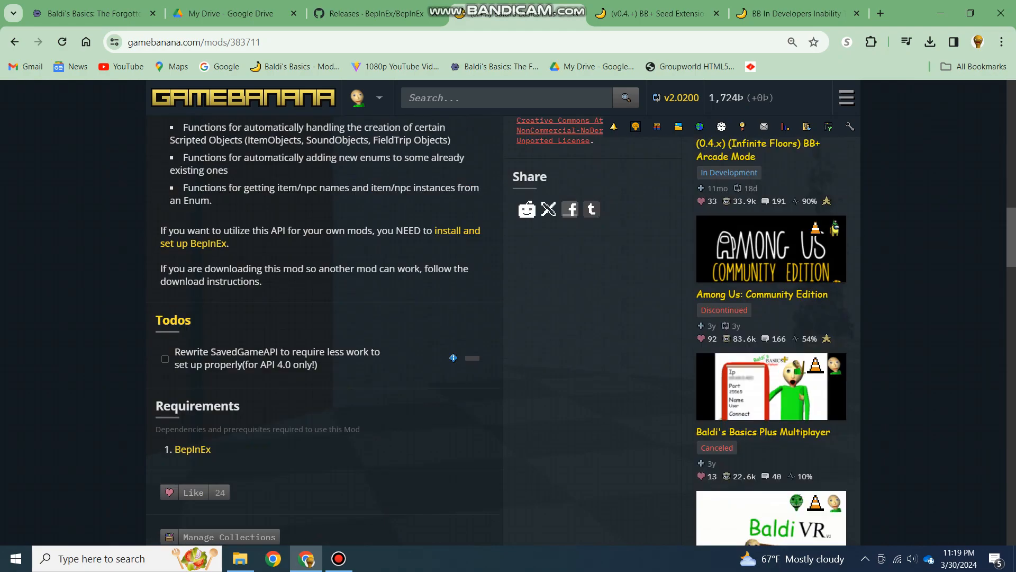
click(659, 13)
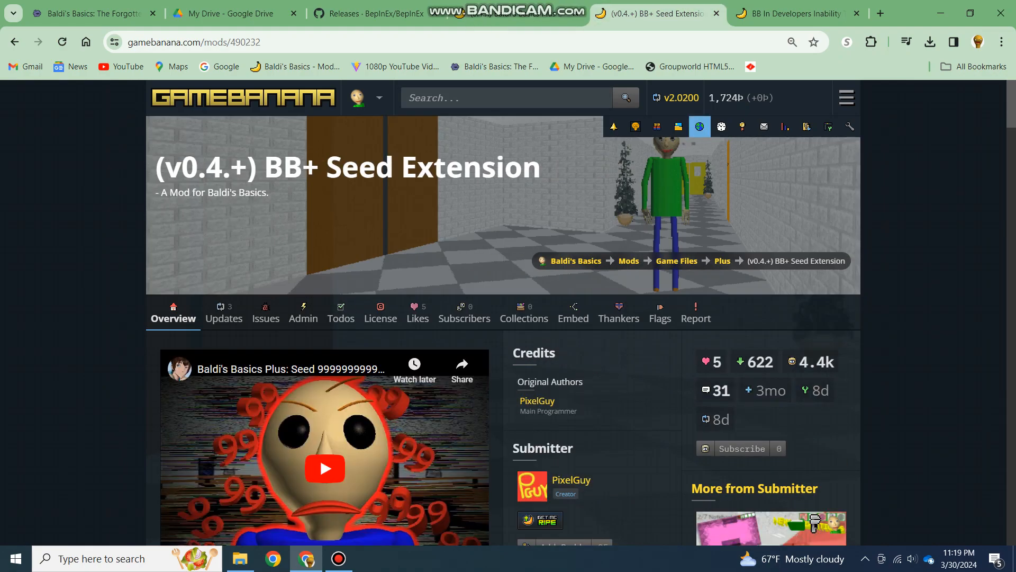
scroll(down, 3)
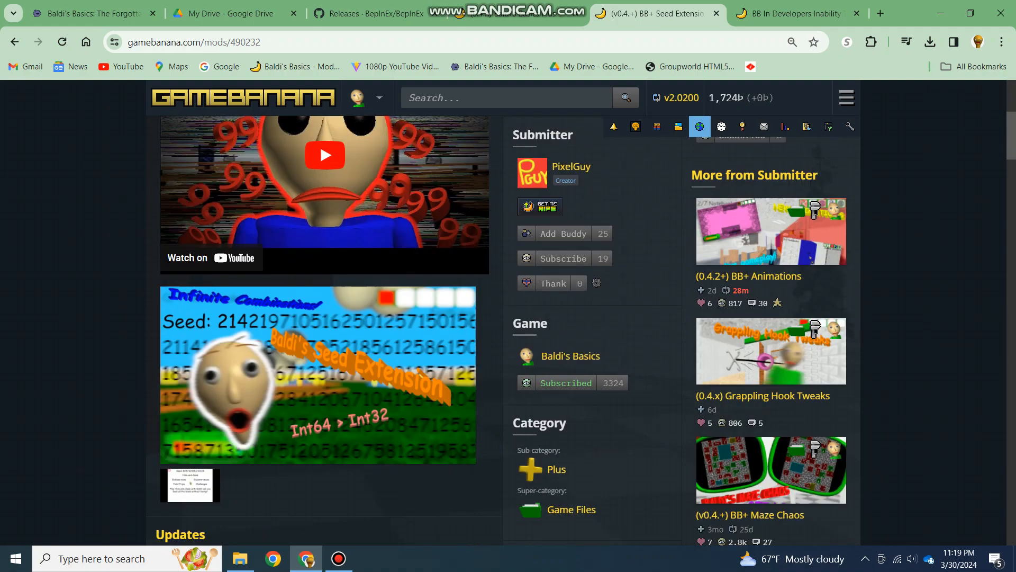
scroll(down, 3)
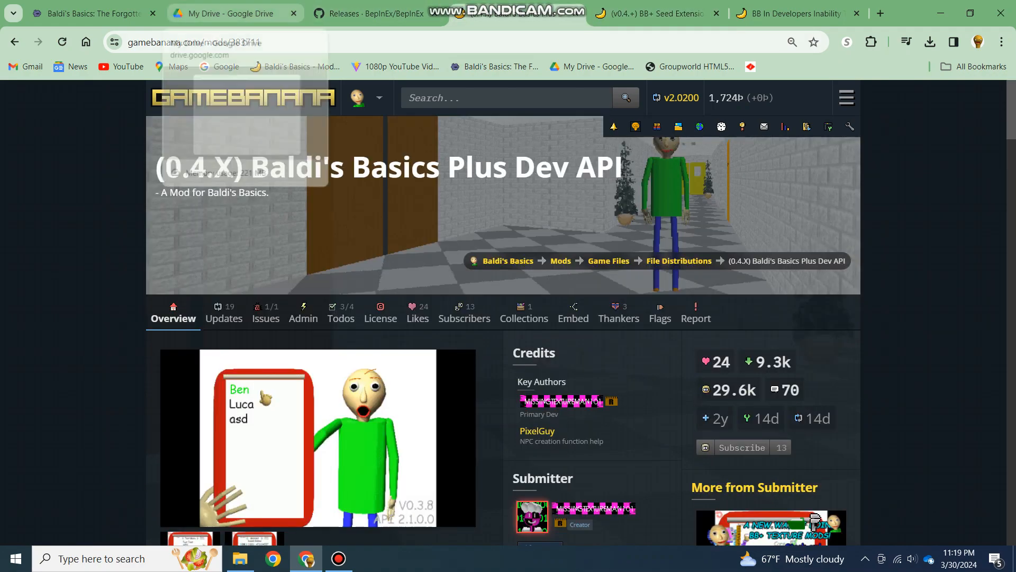
scroll(down, 3)
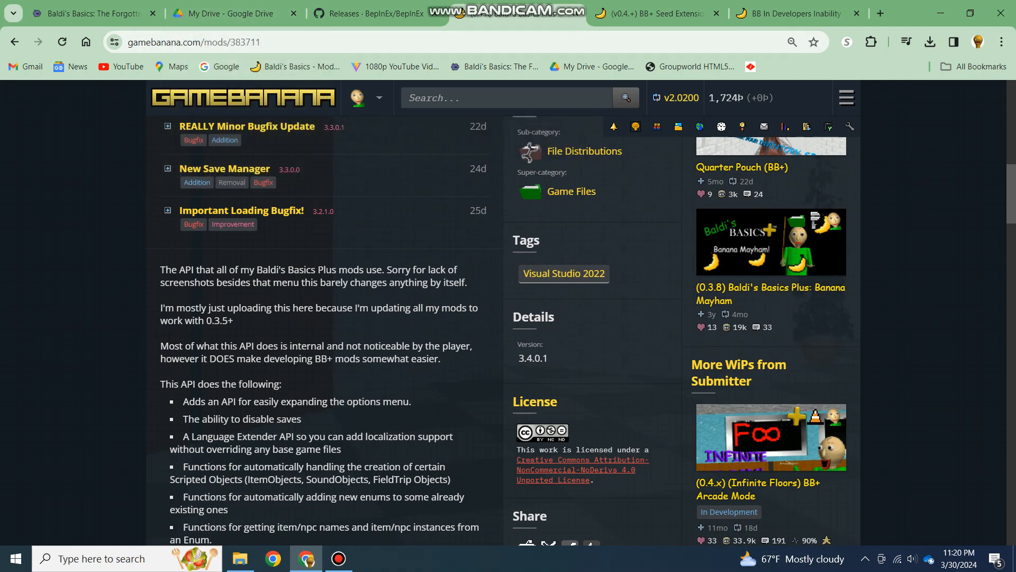
click(237, 14)
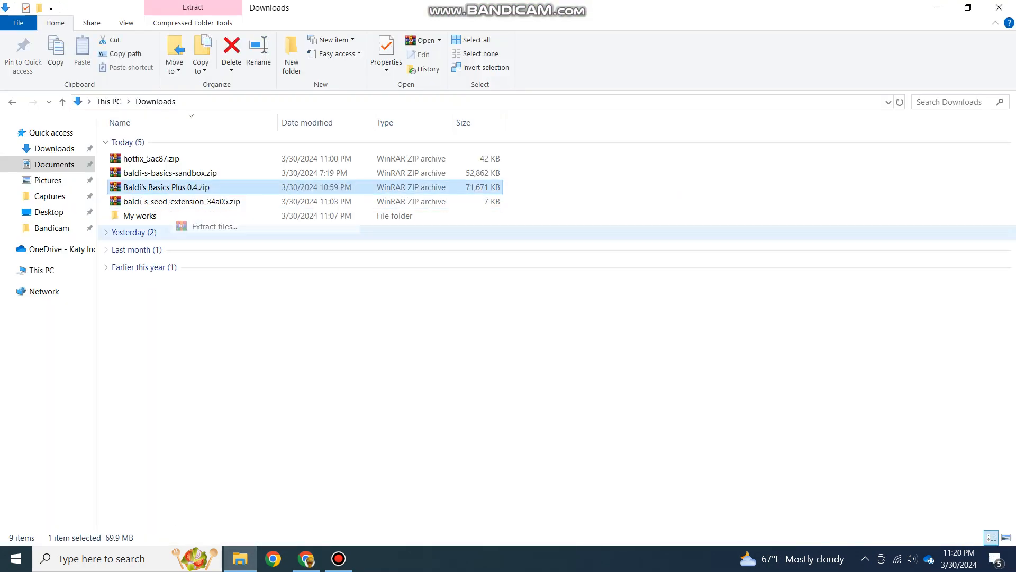
- Extract Baldi's Basics Plus 0.4.zip in Downloads and enter the extracted folder
click(214, 225)
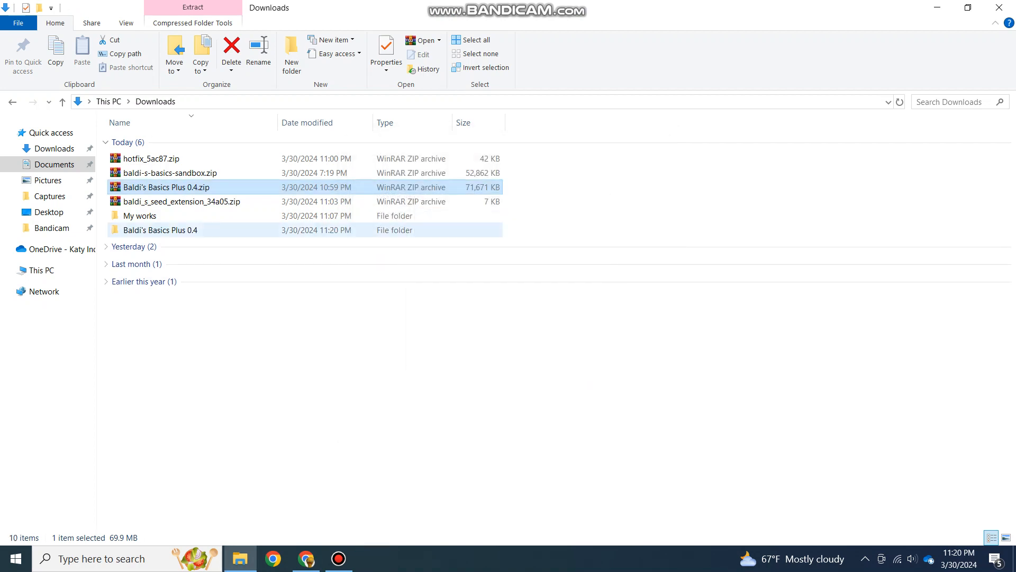
double_click(159, 230)
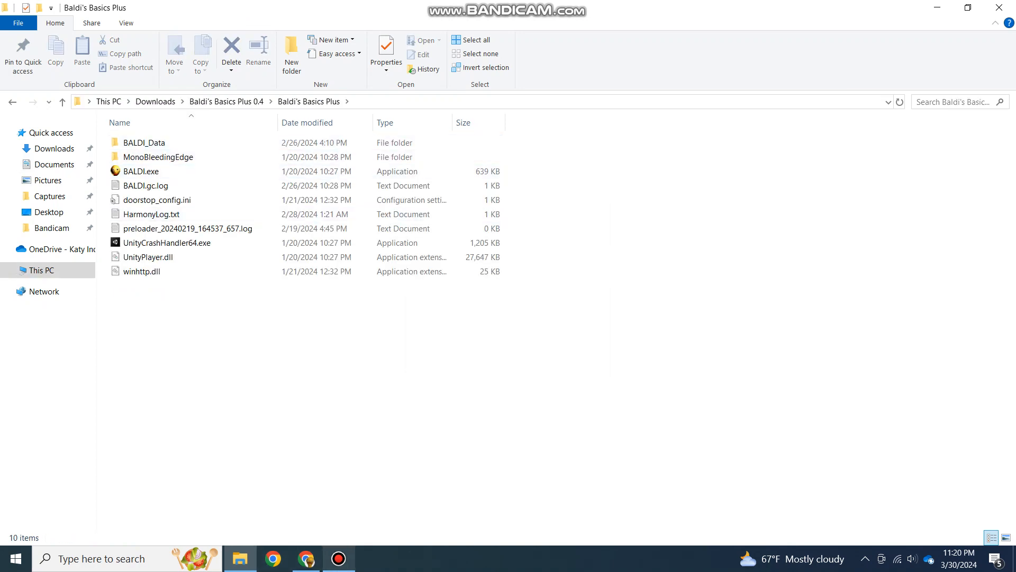
click(306, 559)
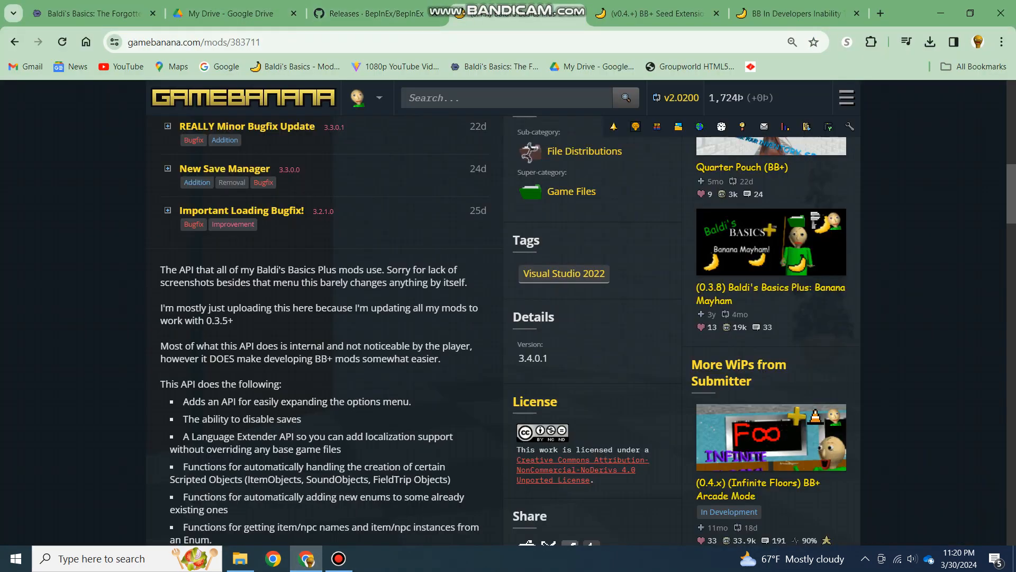
- Download BepInEx_x64_5.4.22.0.zip from the GitHub releases Assets into Downloads
scroll(down, 3)
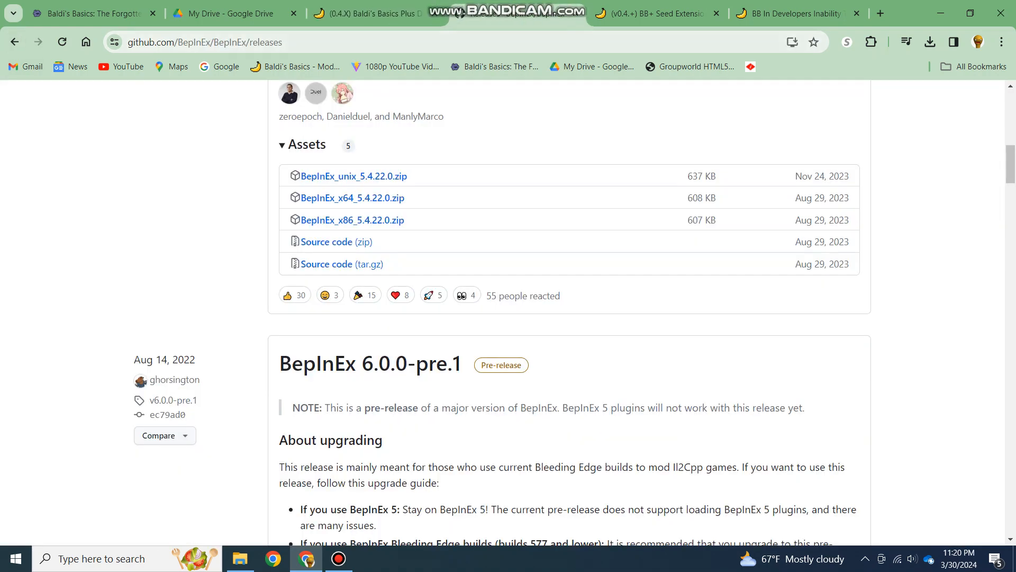
scroll(up, 3)
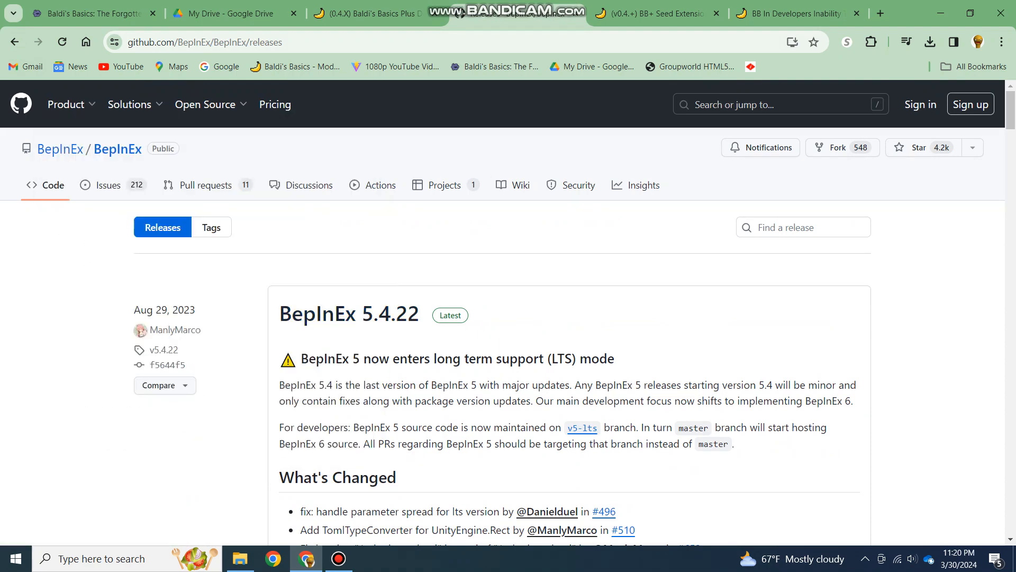
mouse_move(350, 313)
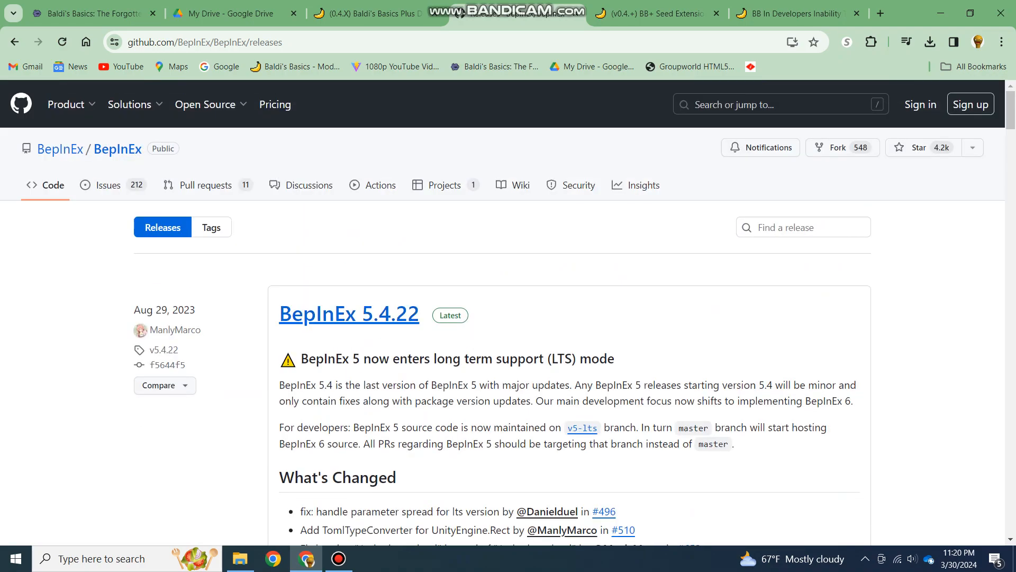
scroll(down, 3)
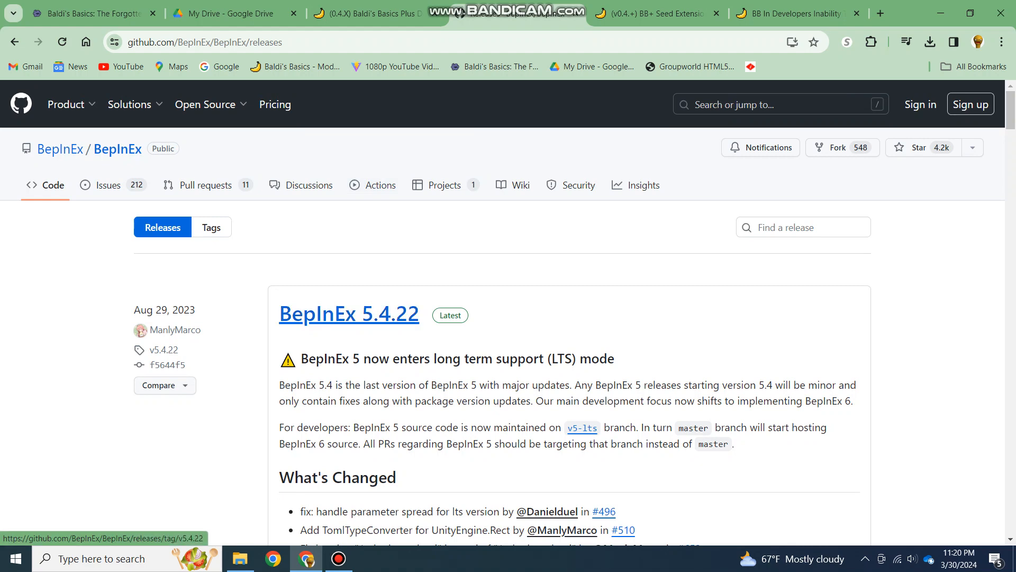
scroll(down, 3)
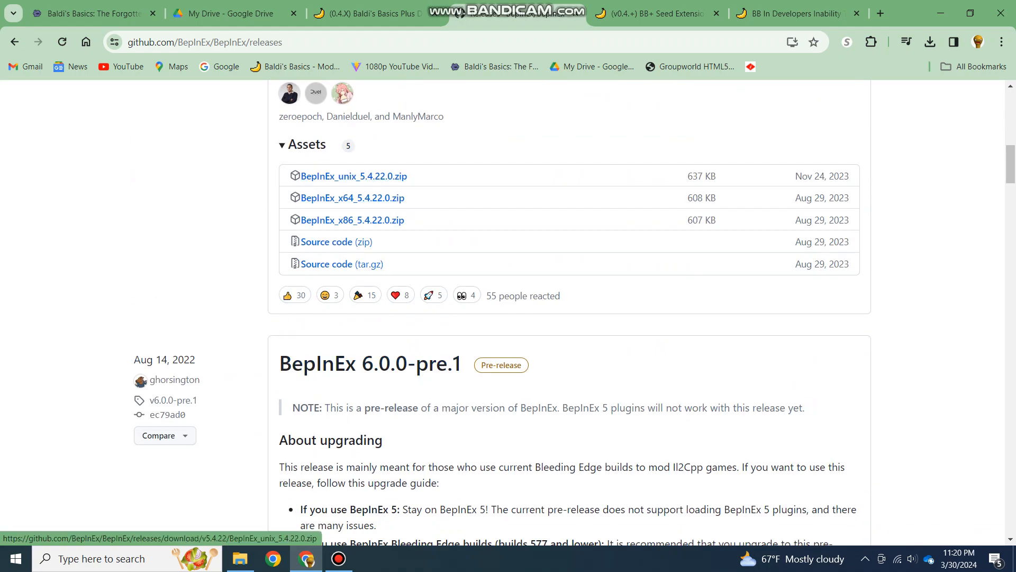
click(351, 197)
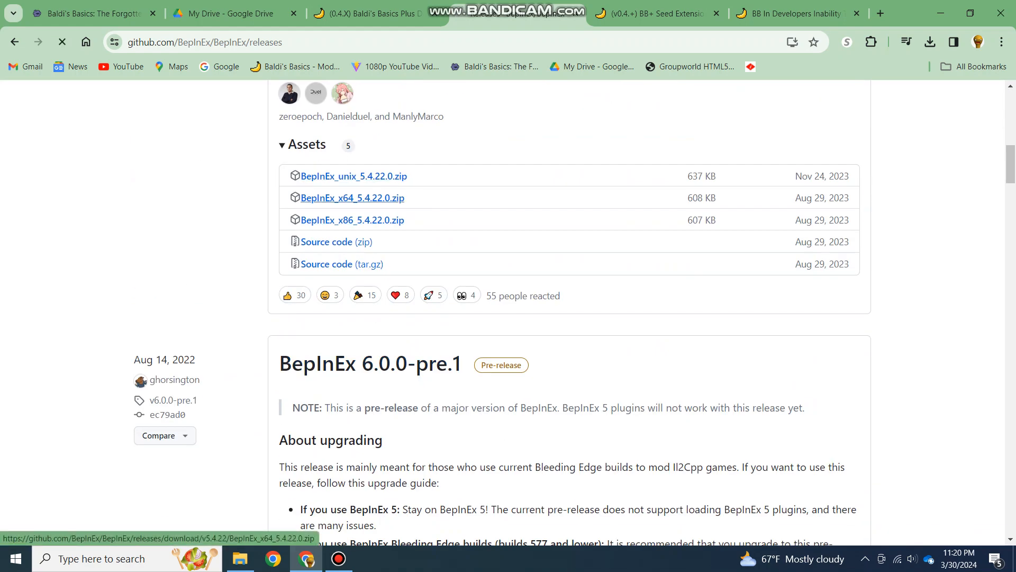
click(353, 197)
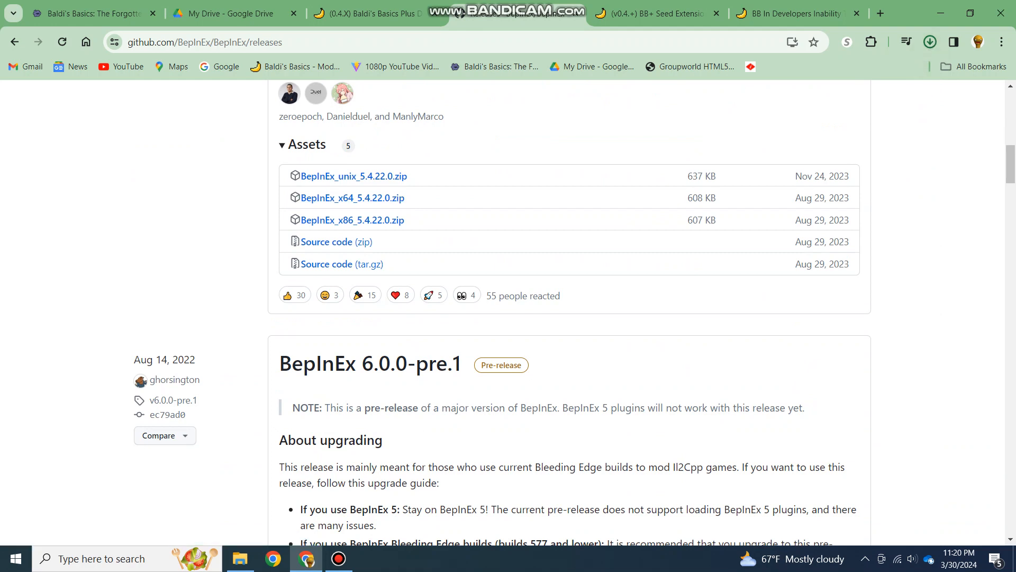
click(239, 559)
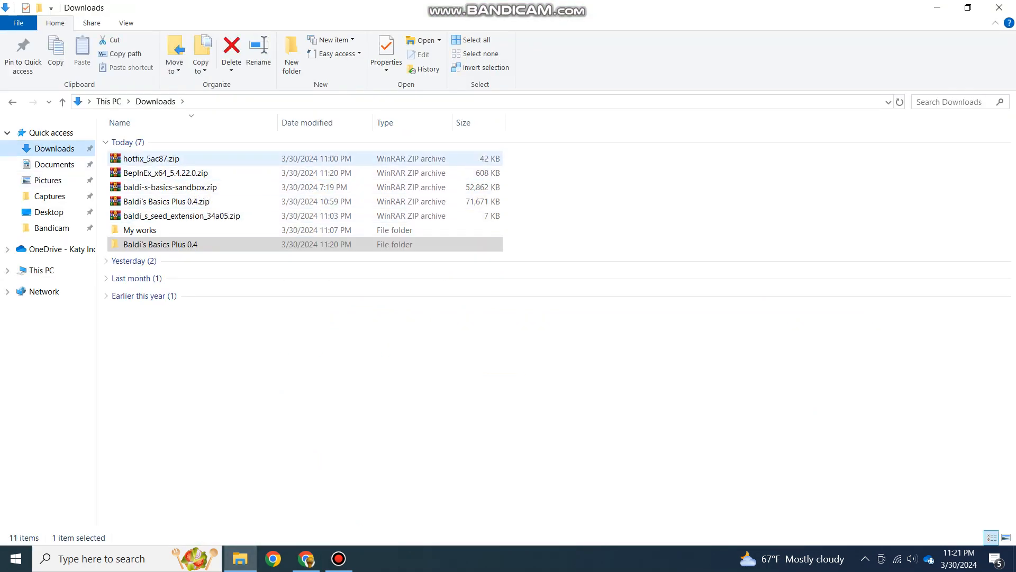
- Bring up the context actions for BepInEx_x64_5.4.22.0.zip, then return to Chrome
click(164, 172)
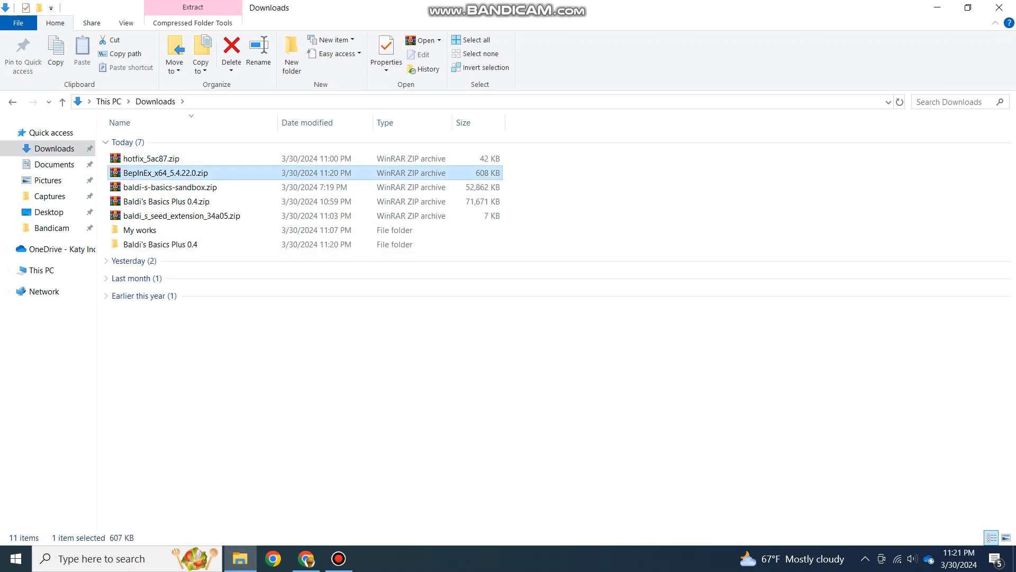
right_click(159, 173)
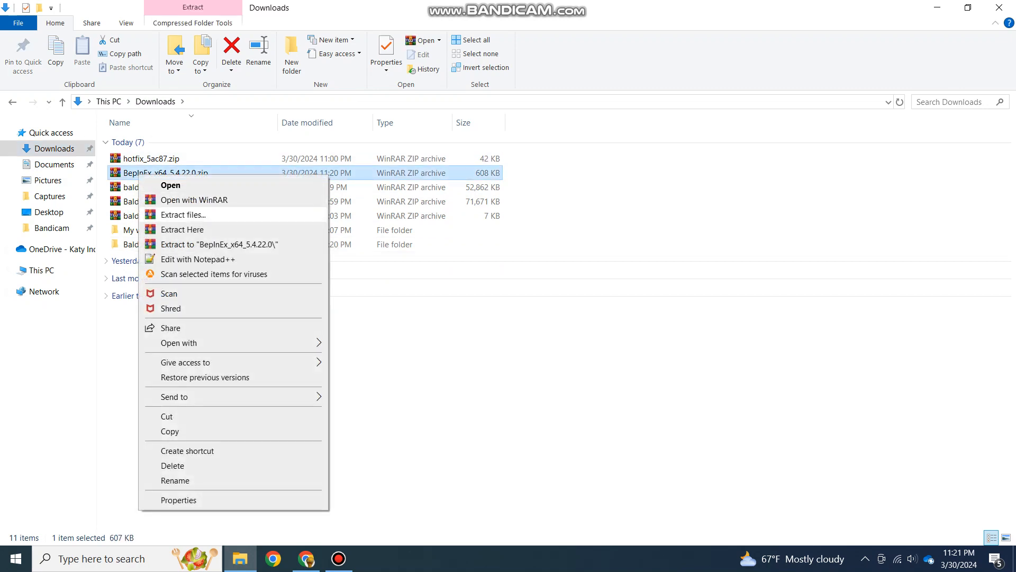
click(303, 558)
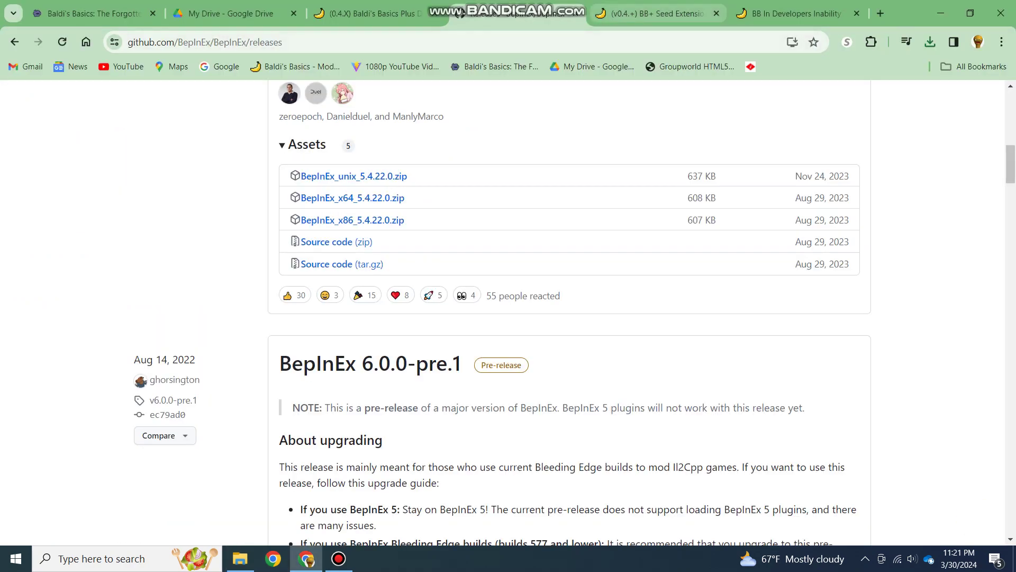
- Check the Seed Extension's 34a05 zip in GameBanana's Files section, then return to Downloads
click(653, 14)
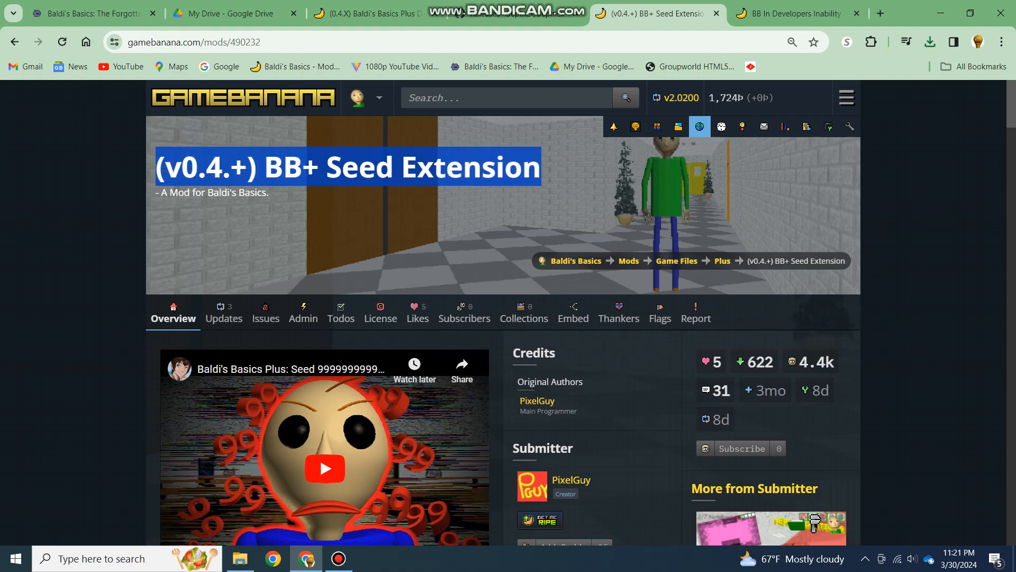
scroll(down, 3)
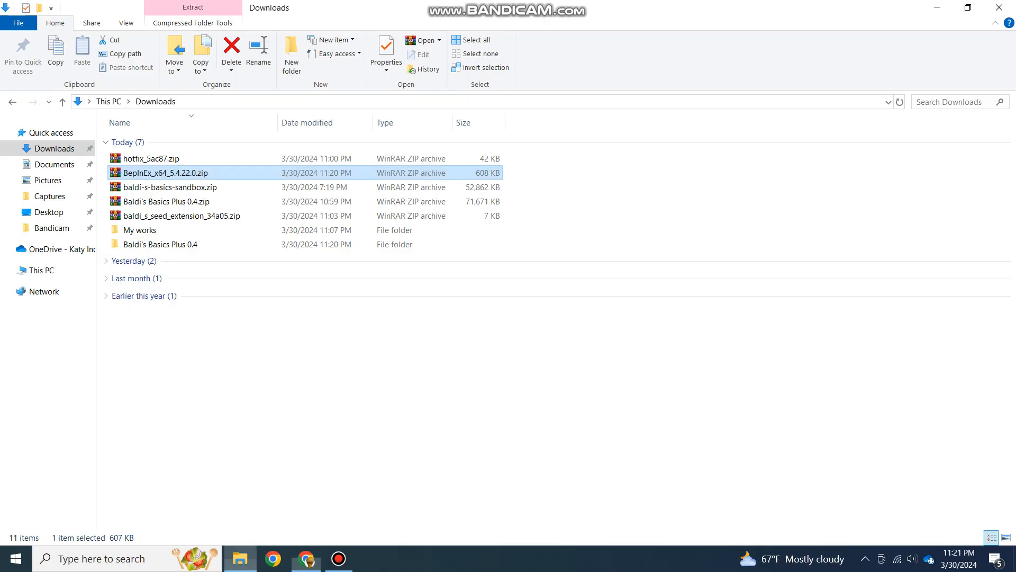
mouse_move(153, 174)
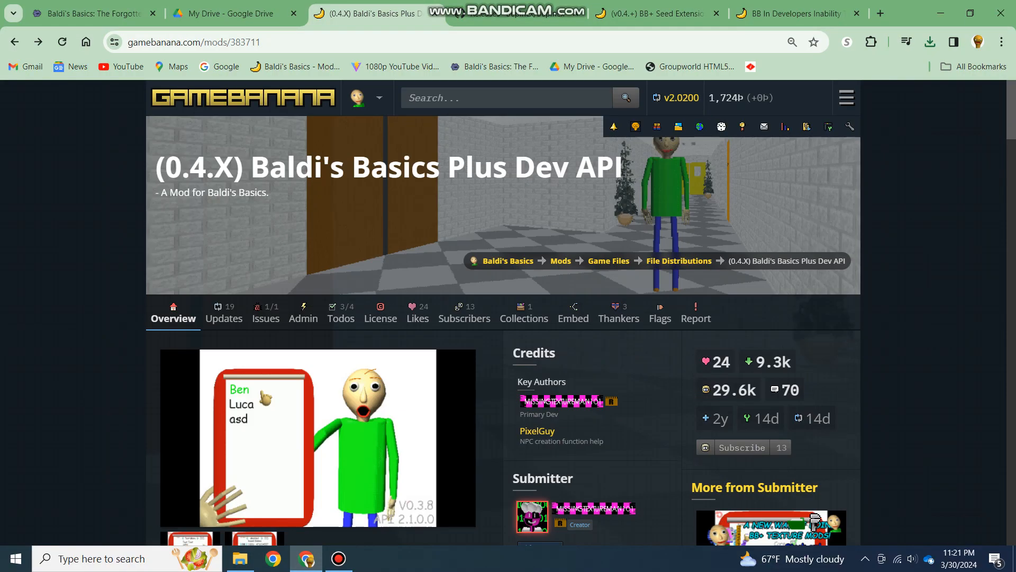
scroll(down, 3)
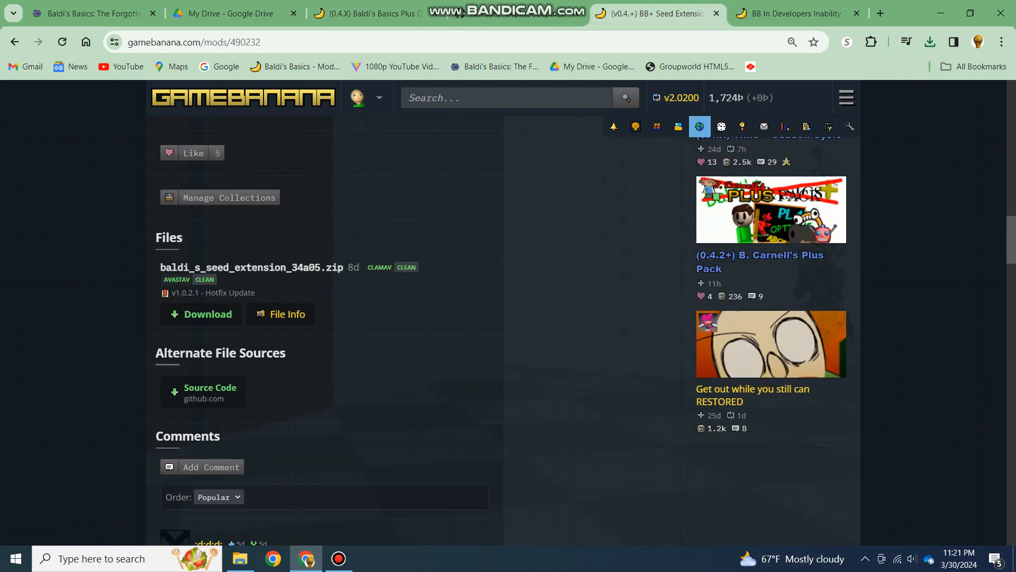
click(240, 559)
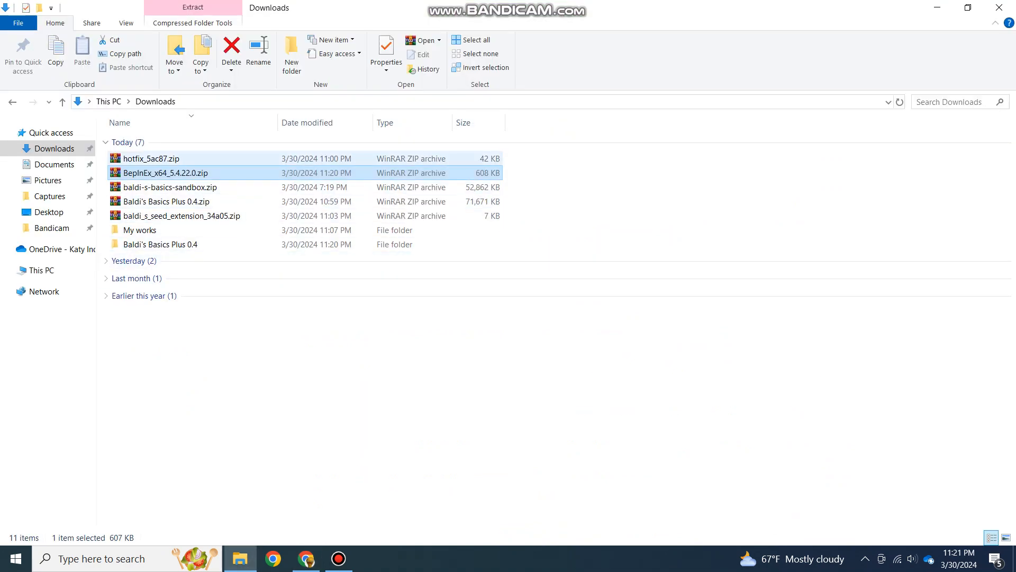
- Extract the hotfix_5ac87 archive into its own folder in Downloads
click(152, 159)
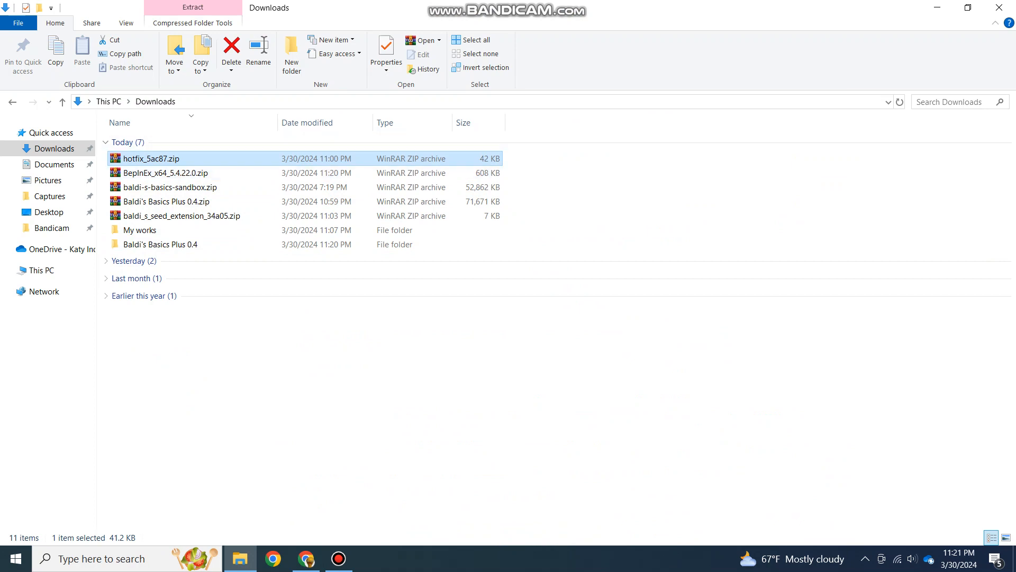
right_click(148, 158)
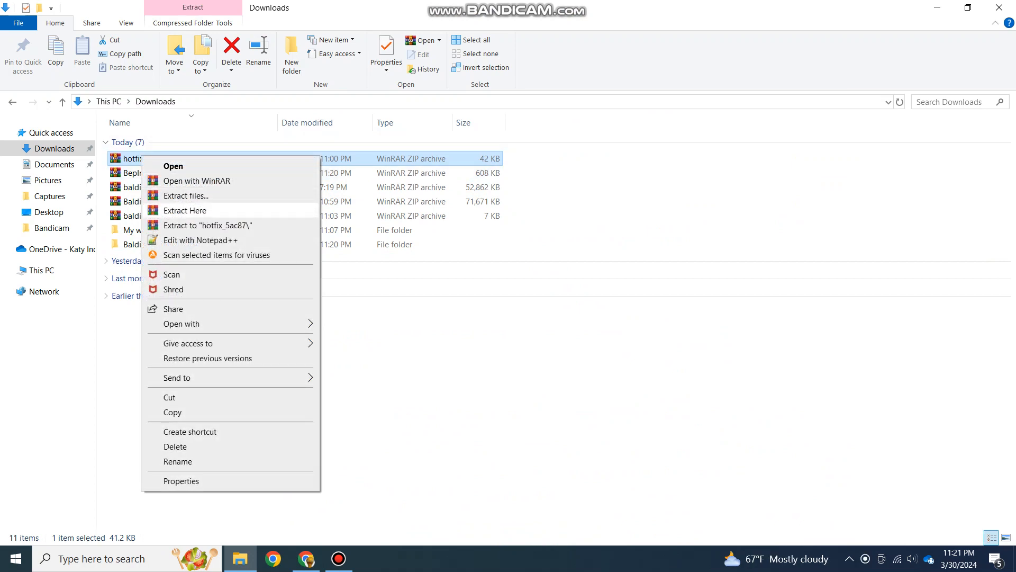
click(187, 195)
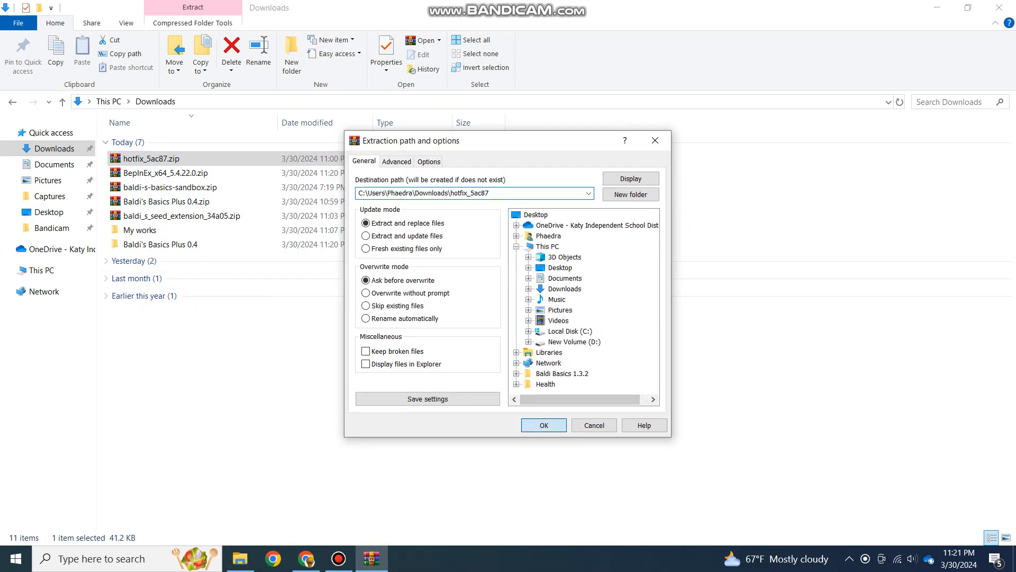
click(544, 426)
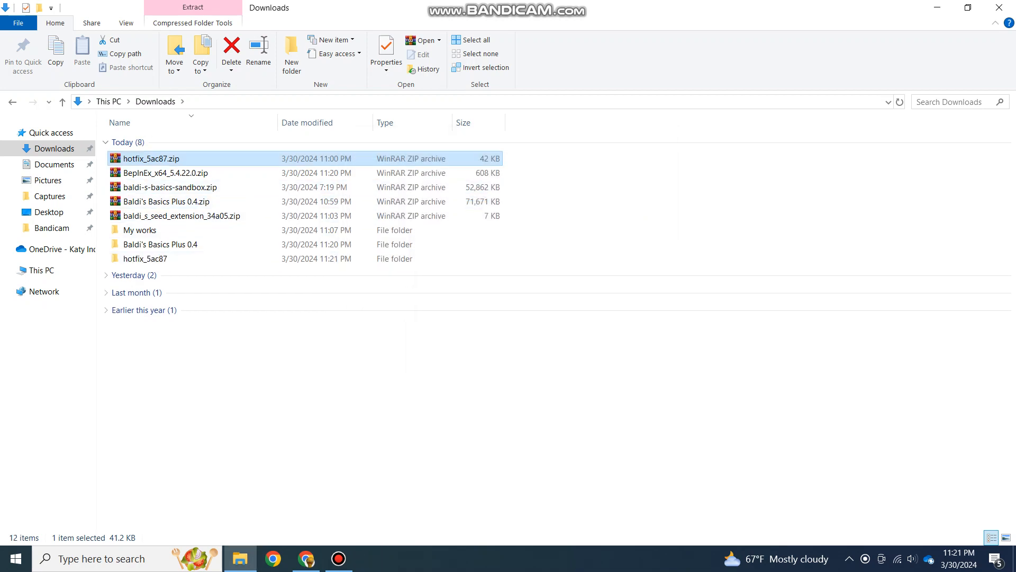
- Extract BepInEx_x64_5.4.22.0 and baldi_s_seed_extension_34a05 into their own folders and move the sandbox zip away
right_click(149, 172)
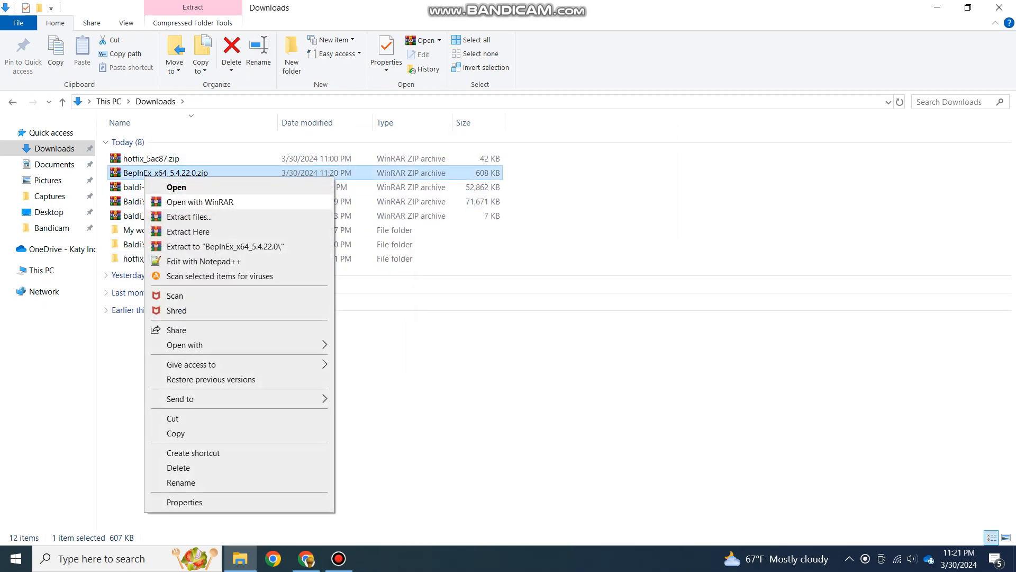
click(189, 231)
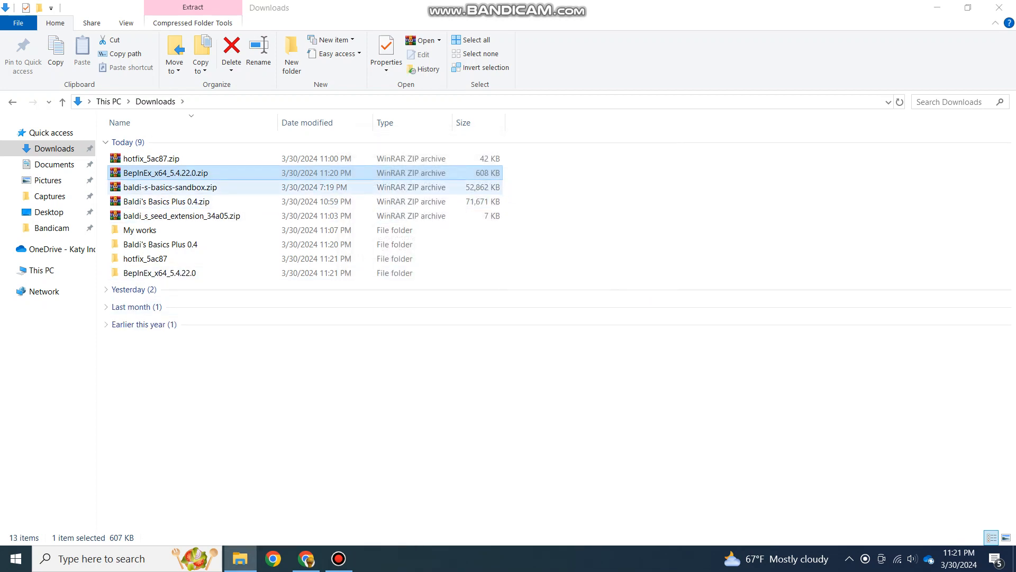
right_click(170, 216)
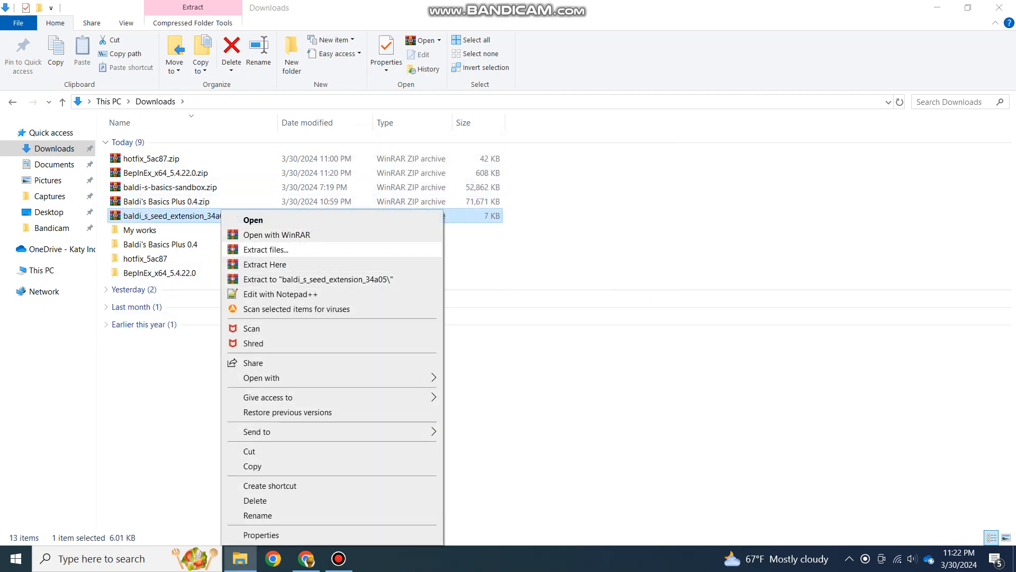
click(264, 250)
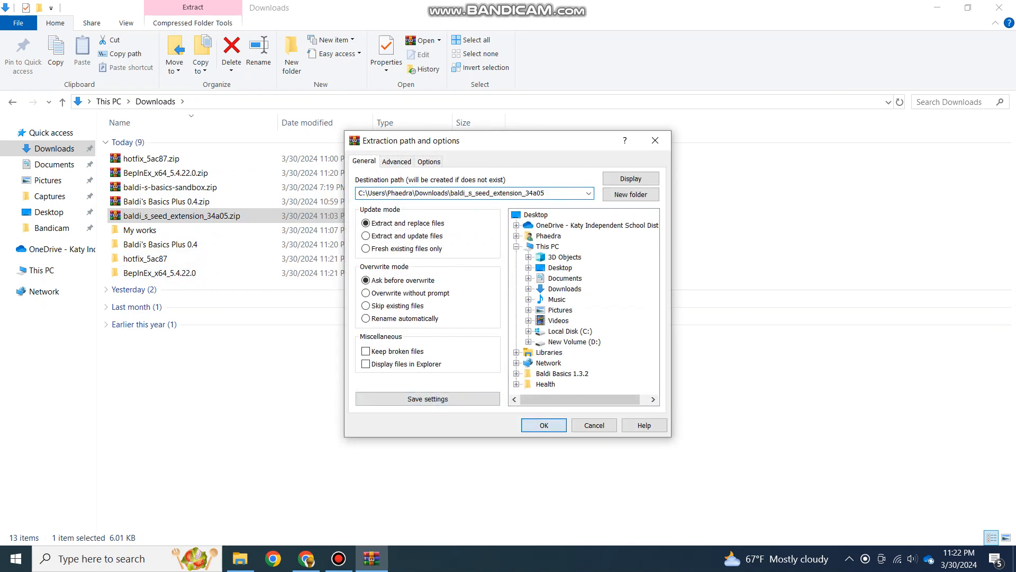
click(544, 426)
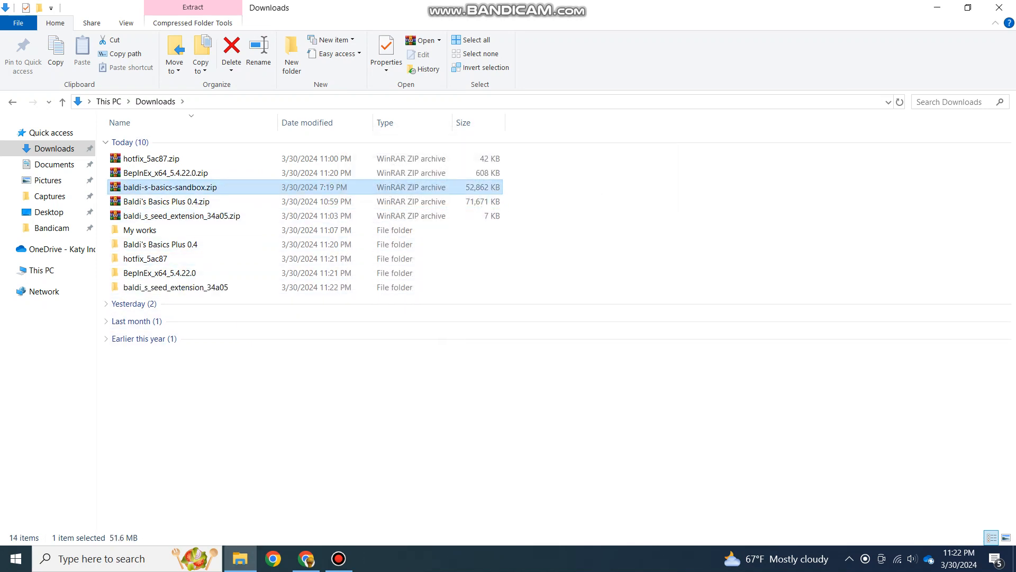
drag(169, 186, 140, 230)
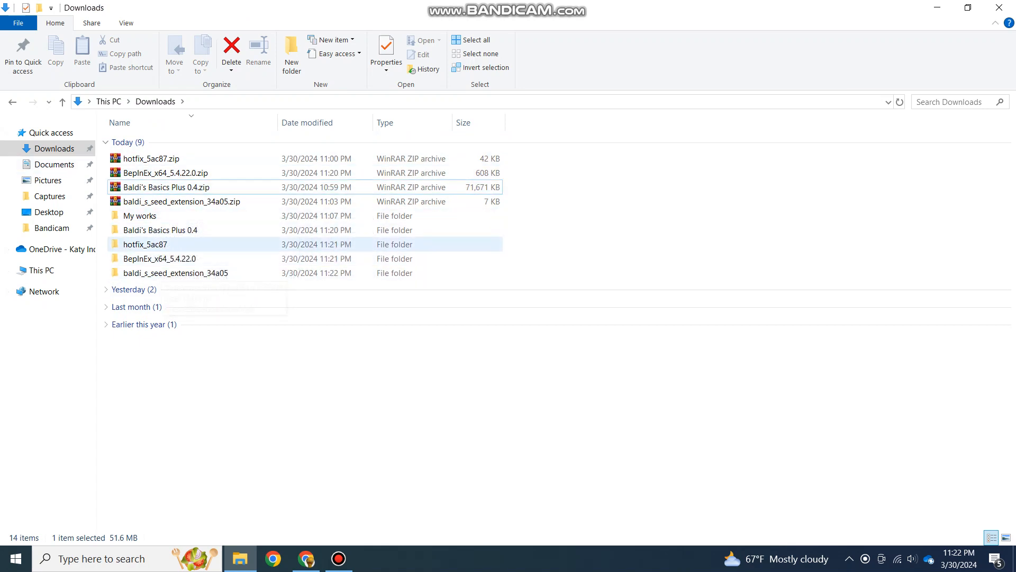
- Select the BepInEx folder, winhttp.dll, doorstop_config.ini and changelog.txt from the extracted package
double_click(159, 258)
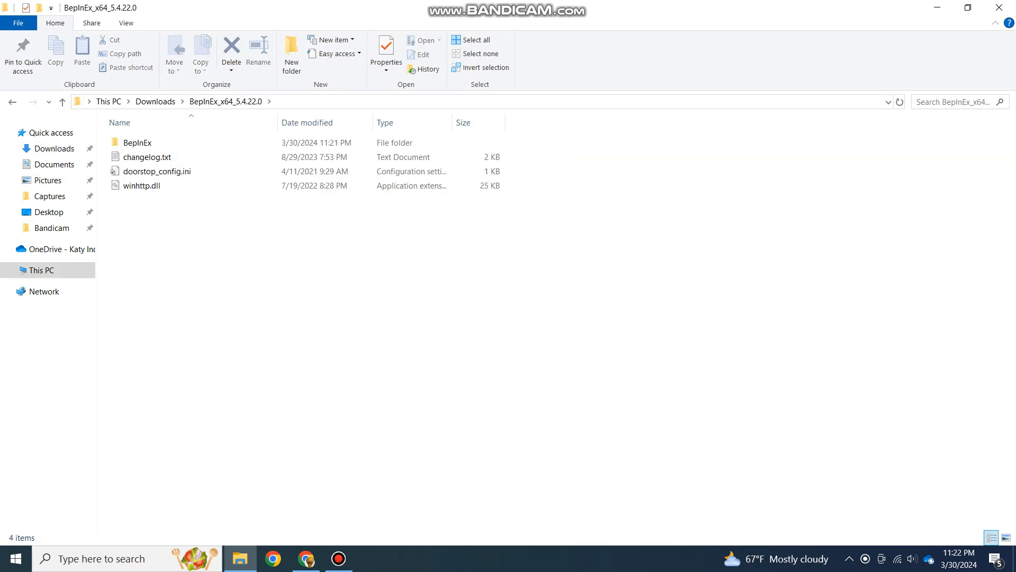
click(138, 142)
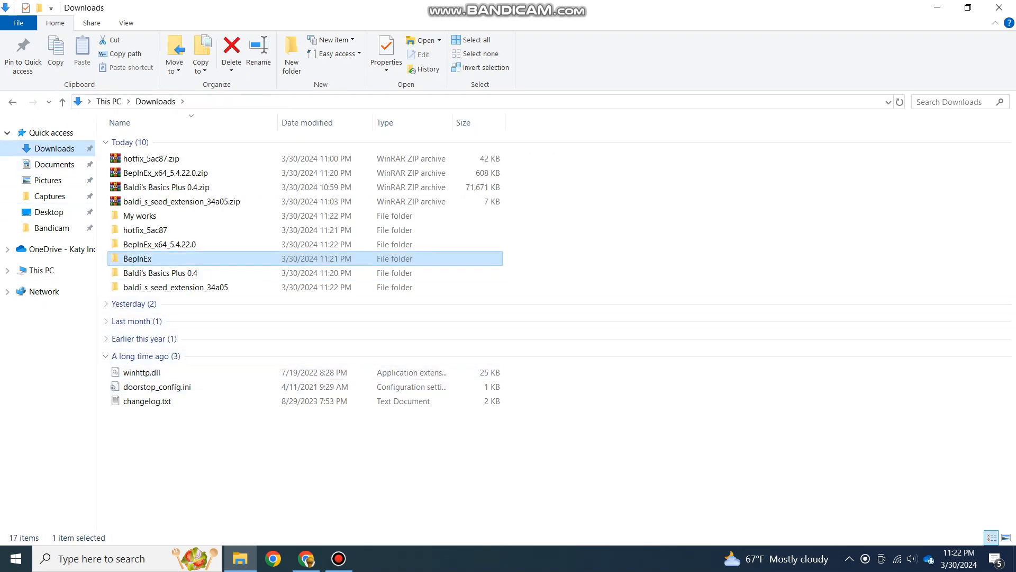
double_click(136, 258)
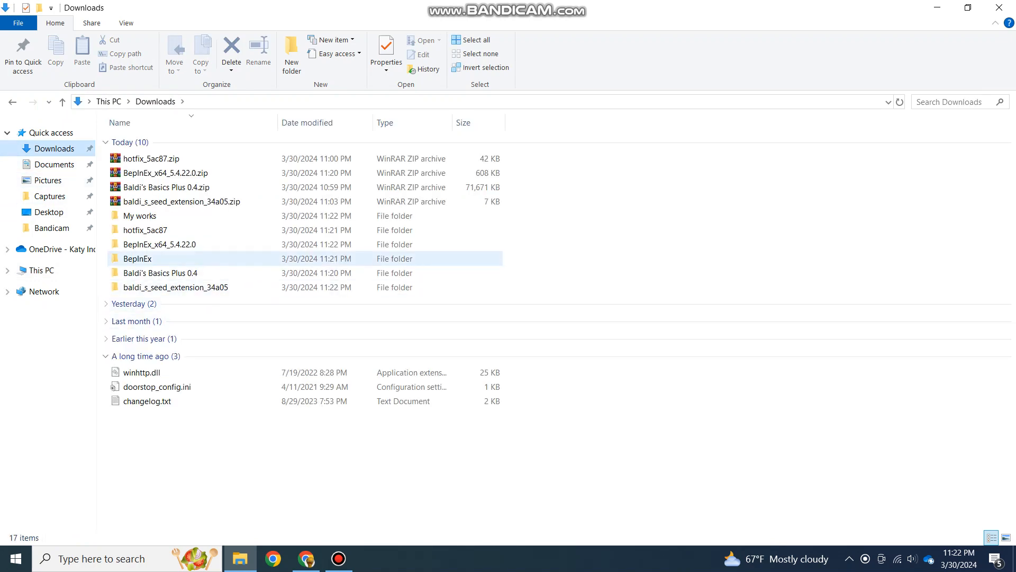
click(142, 373)
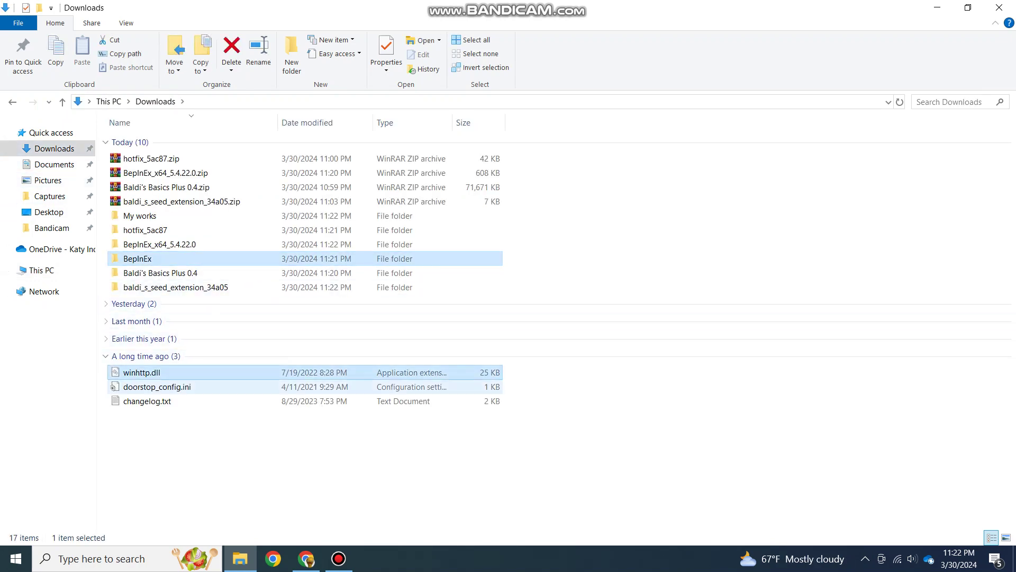
click(147, 401)
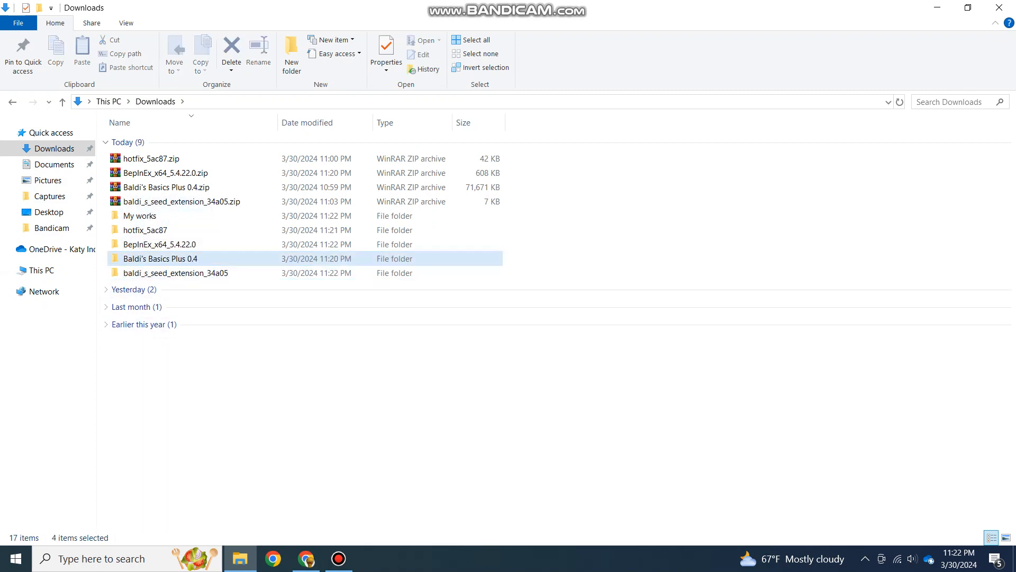
- Drop the four BepInEx items into the Baldi's Basics Plus game folder, replacing same-named files
double_click(160, 258)
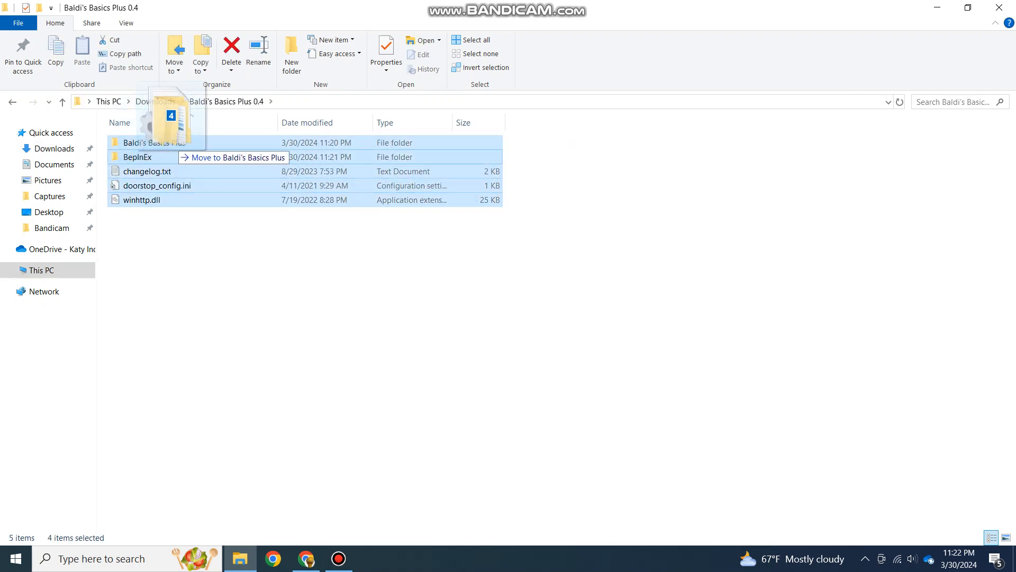
drag(181, 117, 229, 158)
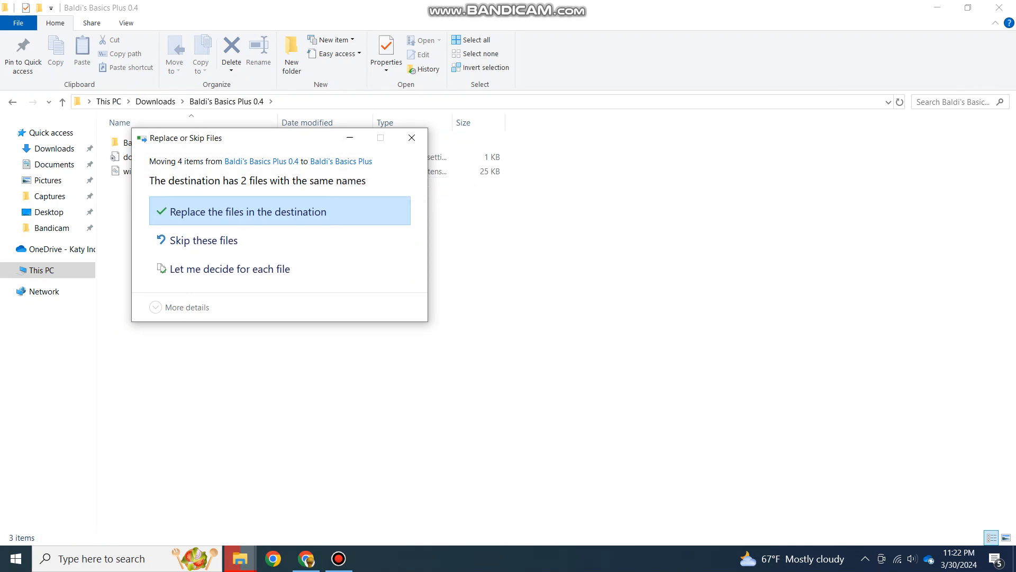
click(248, 211)
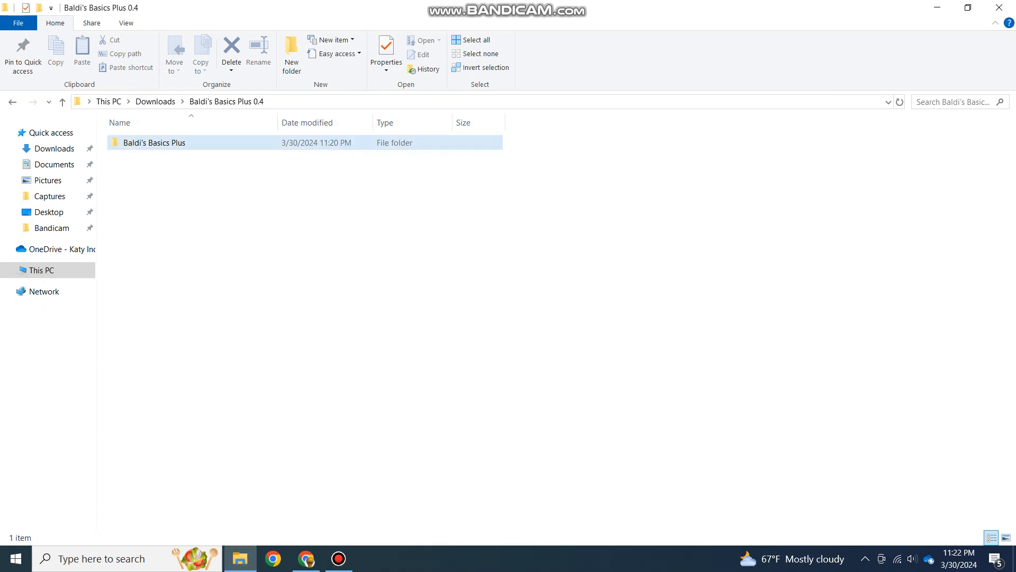
double_click(154, 143)
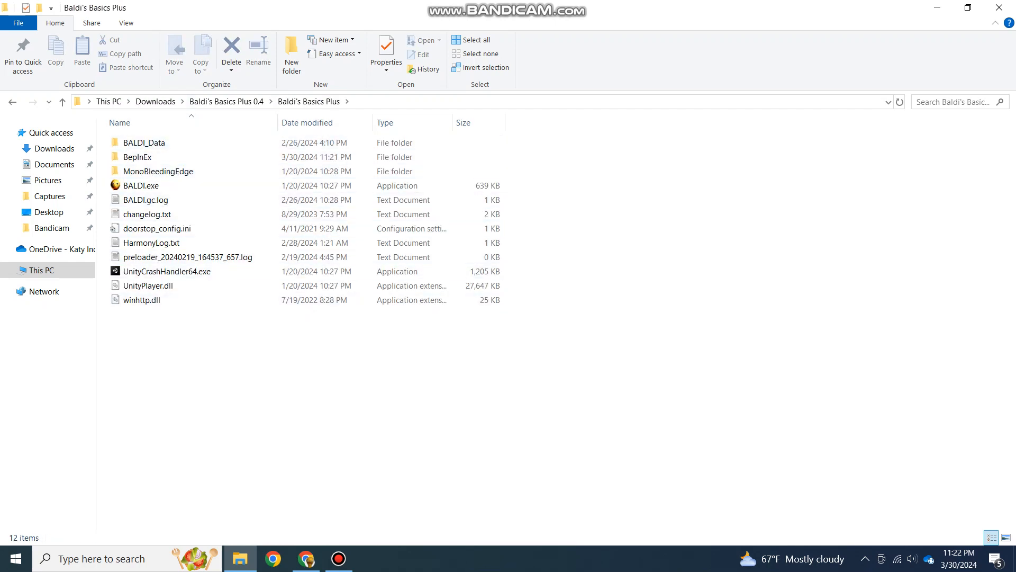
click(144, 142)
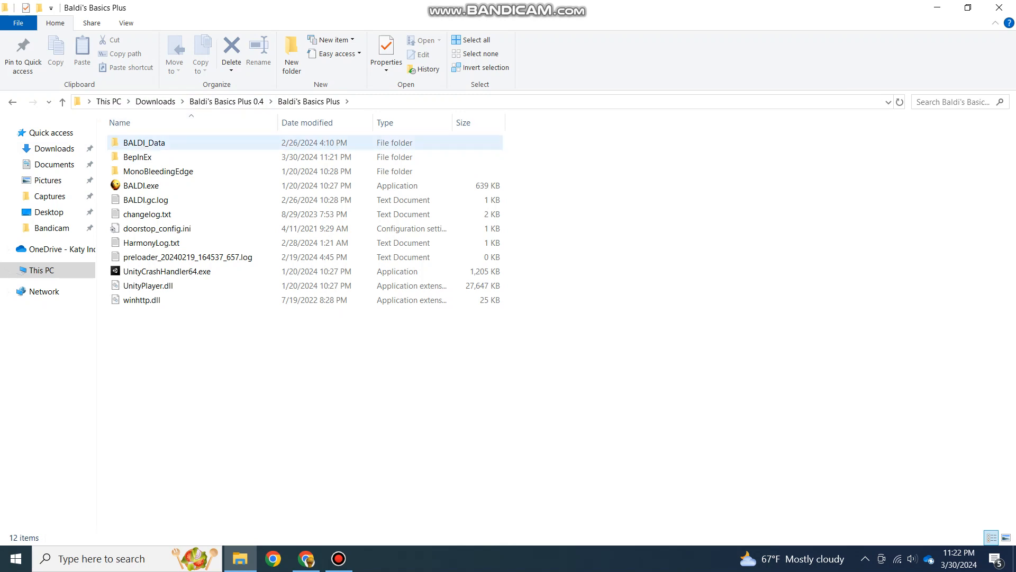
click(140, 185)
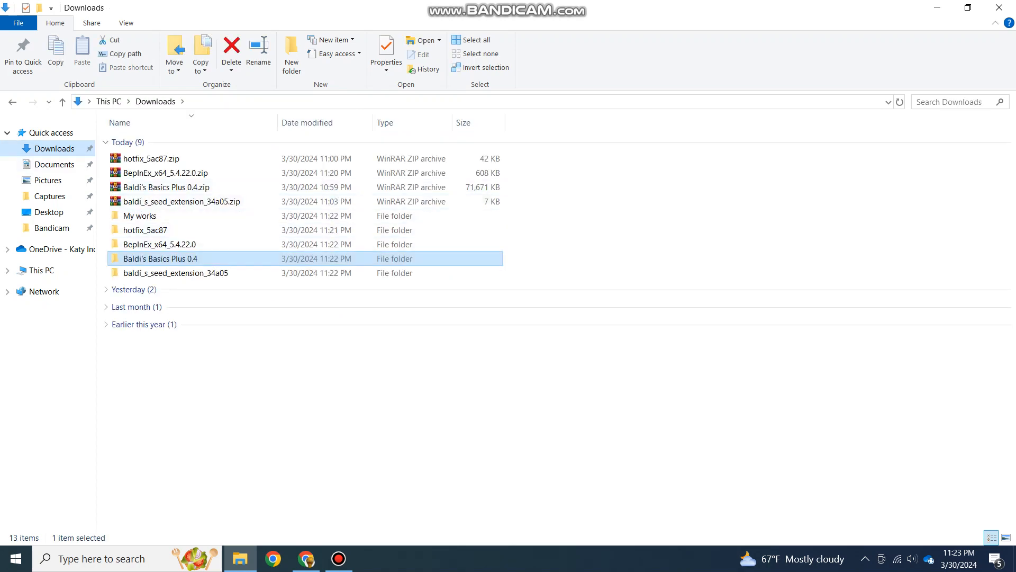
- Inspect the game's BepInEx folder and its core folder of loader libraries
double_click(161, 258)
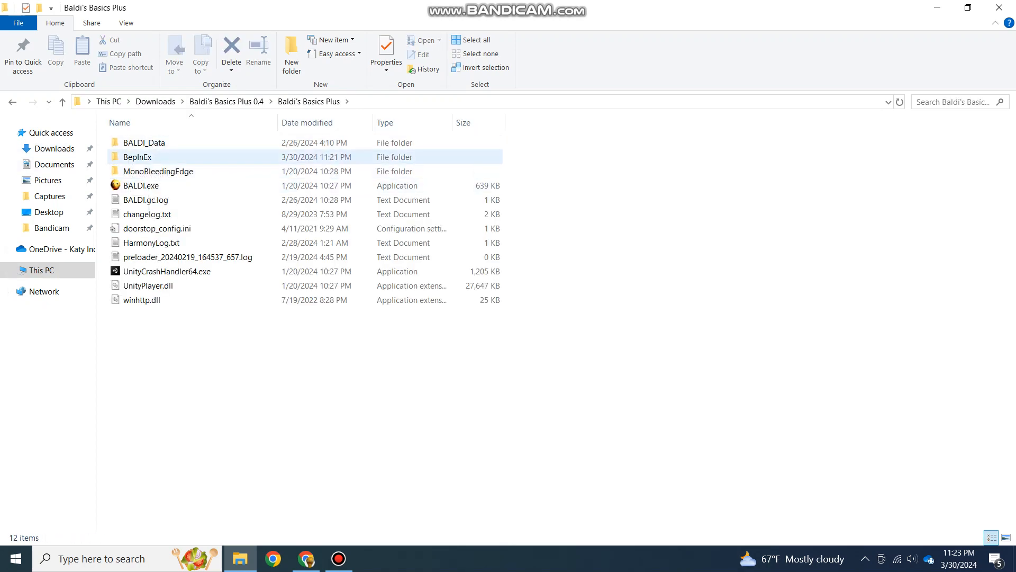
click(144, 142)
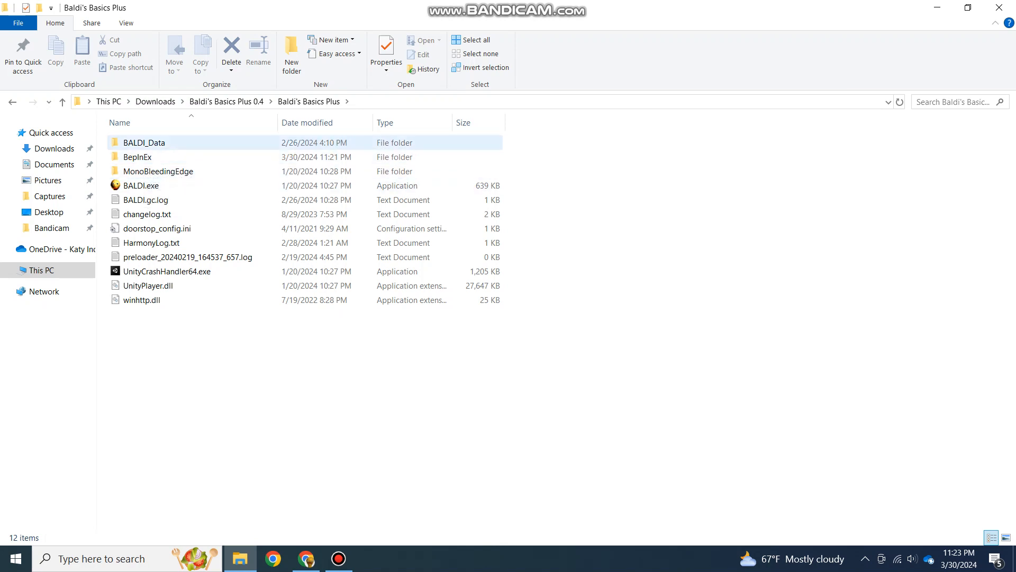
click(137, 157)
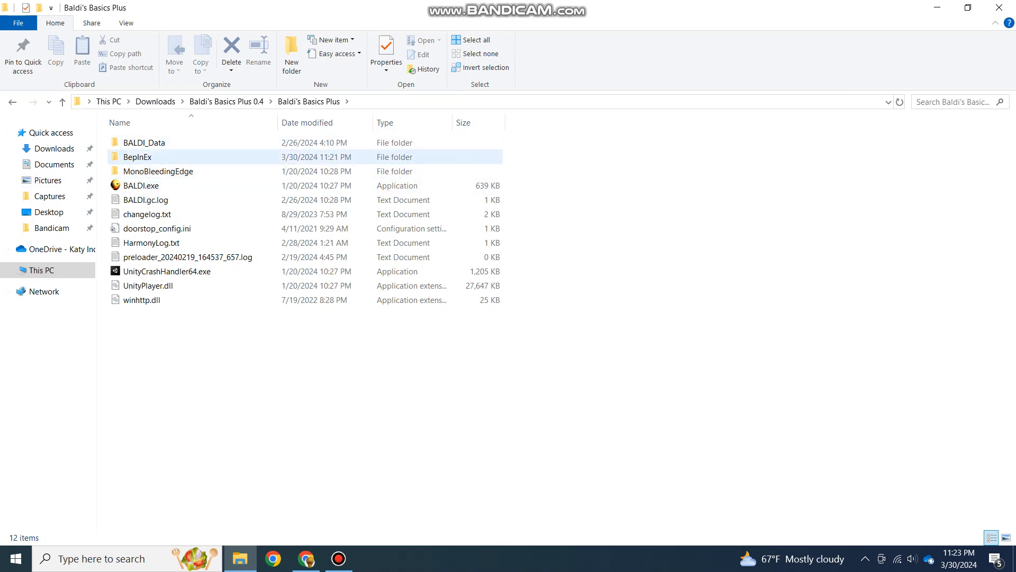
double_click(138, 157)
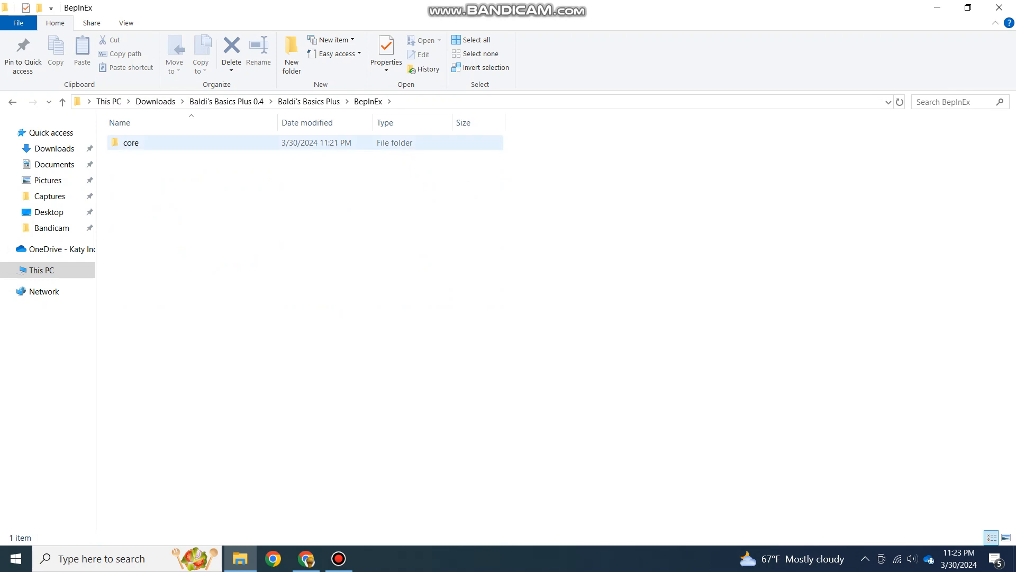
double_click(131, 142)
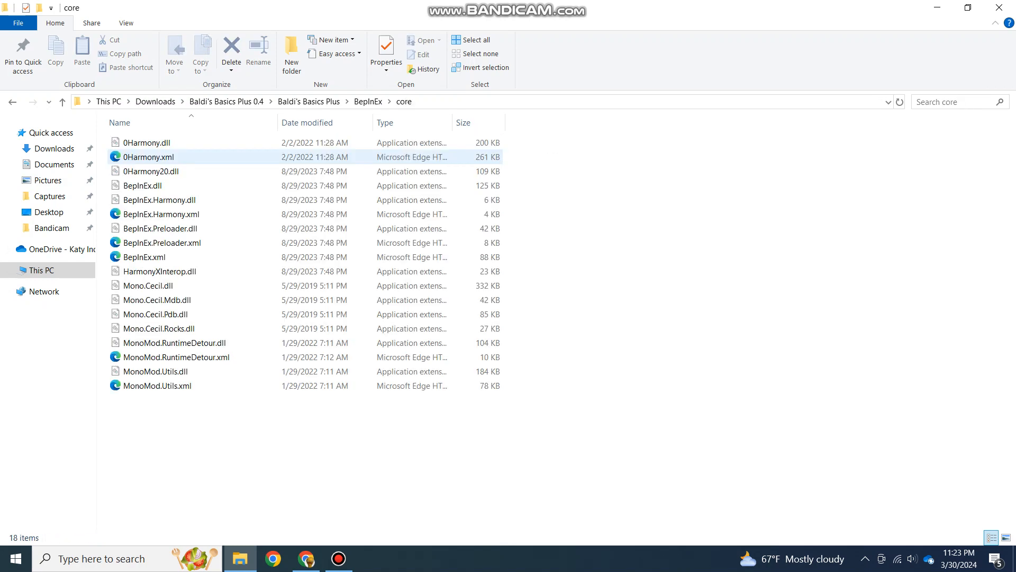
click(368, 101)
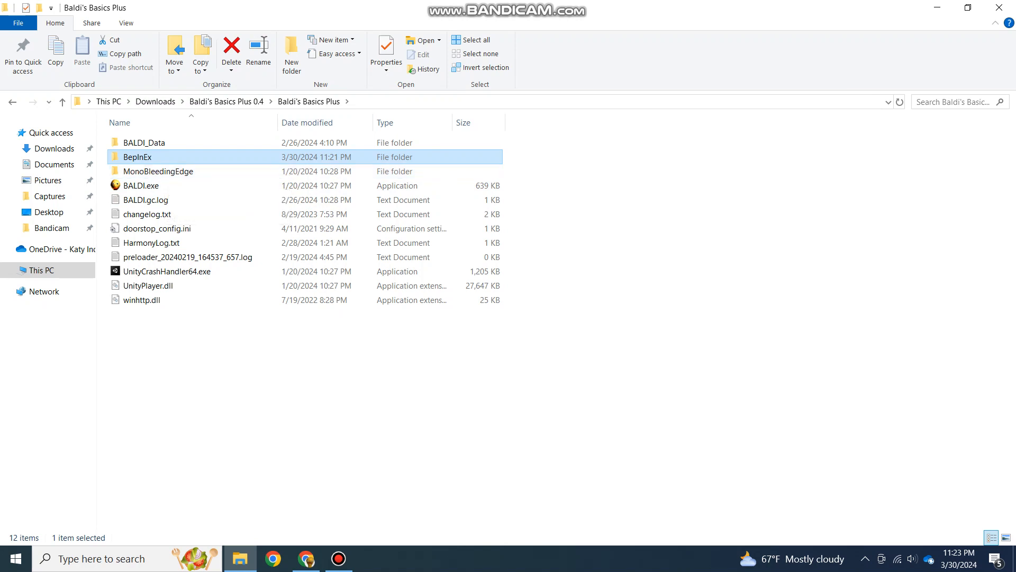
- Check the BepInEx core folder once more and return to the game folder
double_click(138, 157)
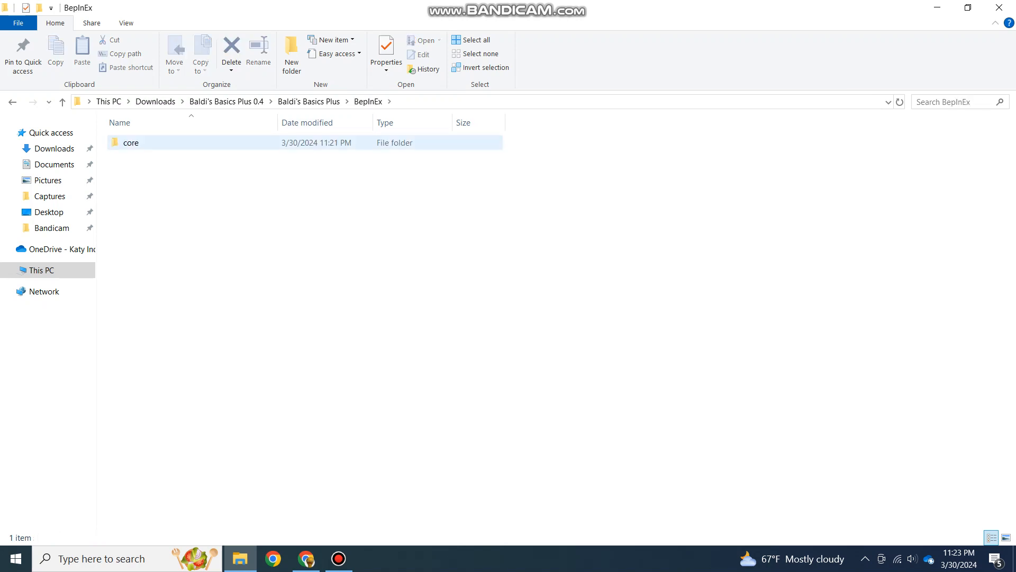
click(309, 102)
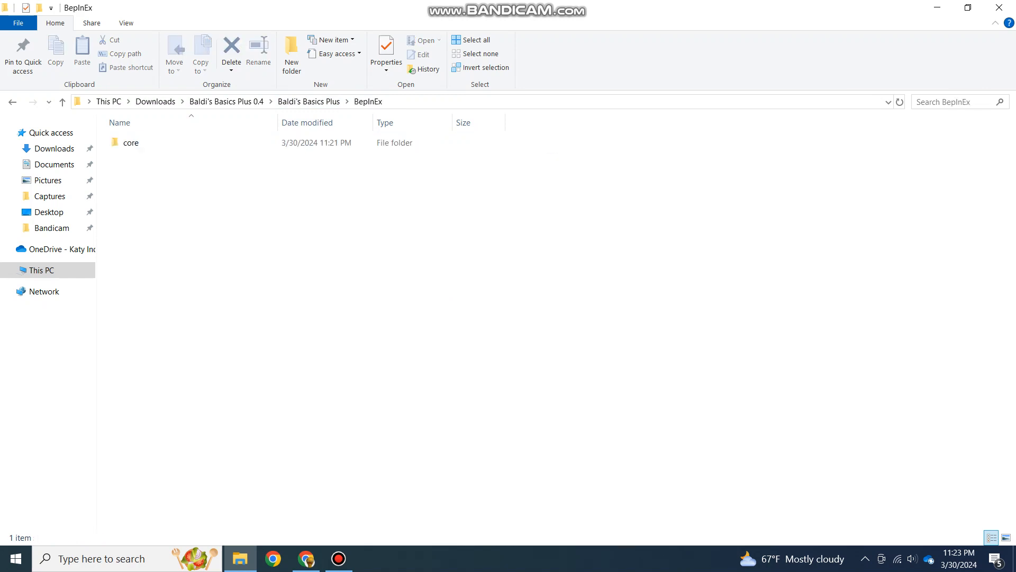
click(131, 142)
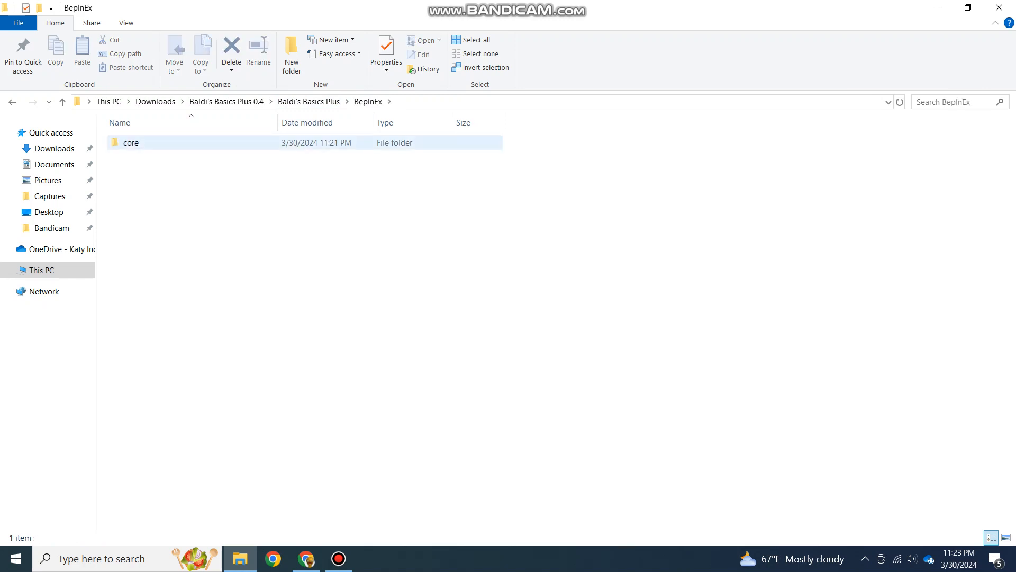
double_click(131, 142)
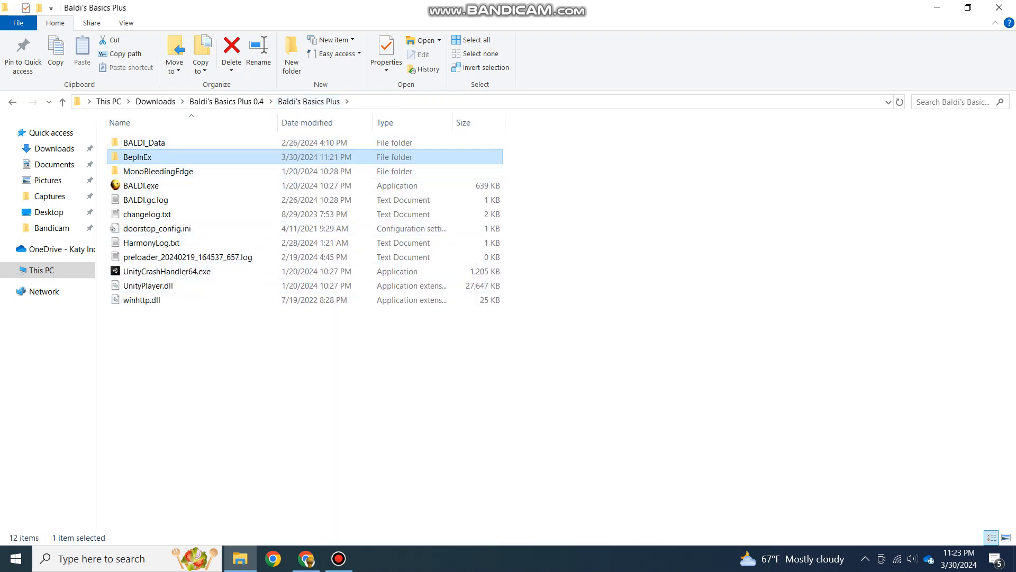
- Run BALDI.exe once so BepInEx generates config and plugins folders, then go to Downloads
click(142, 185)
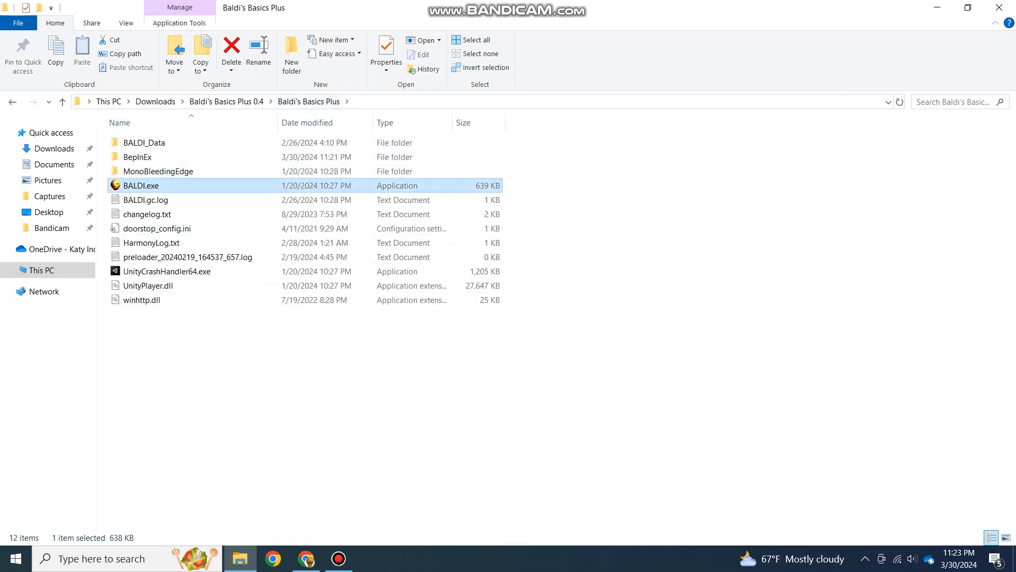
mouse_move(146, 200)
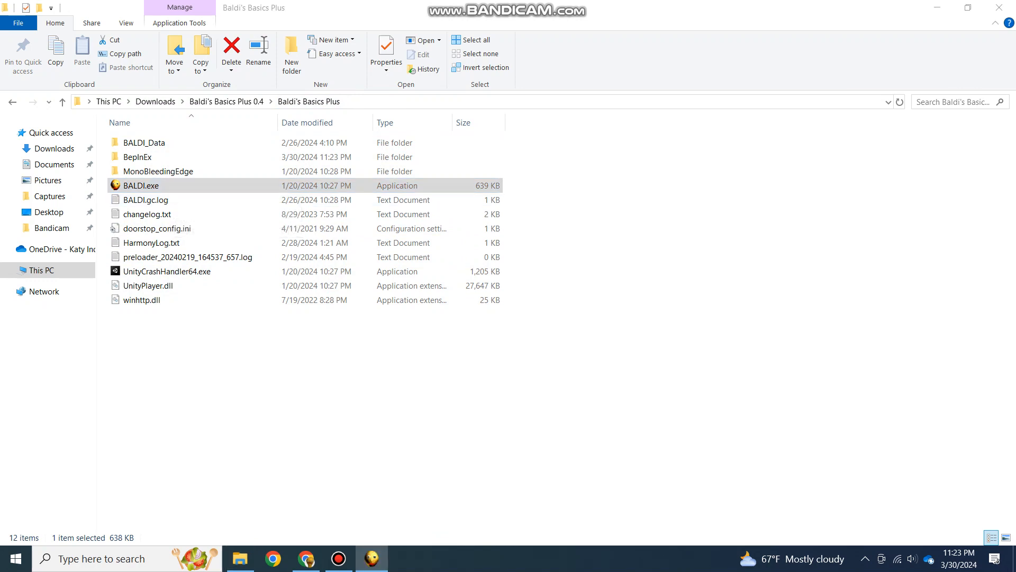
double_click(141, 186)
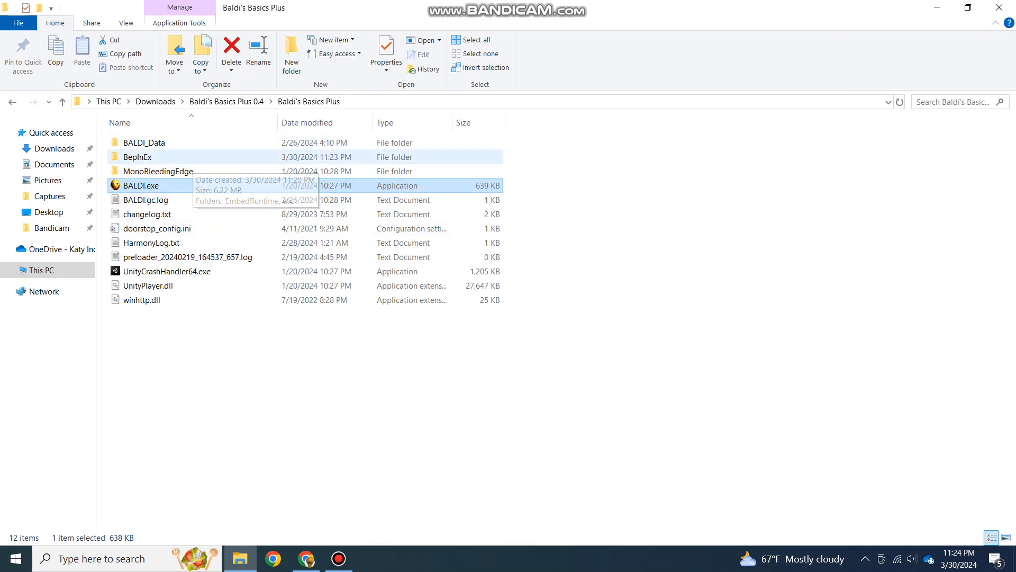
click(135, 157)
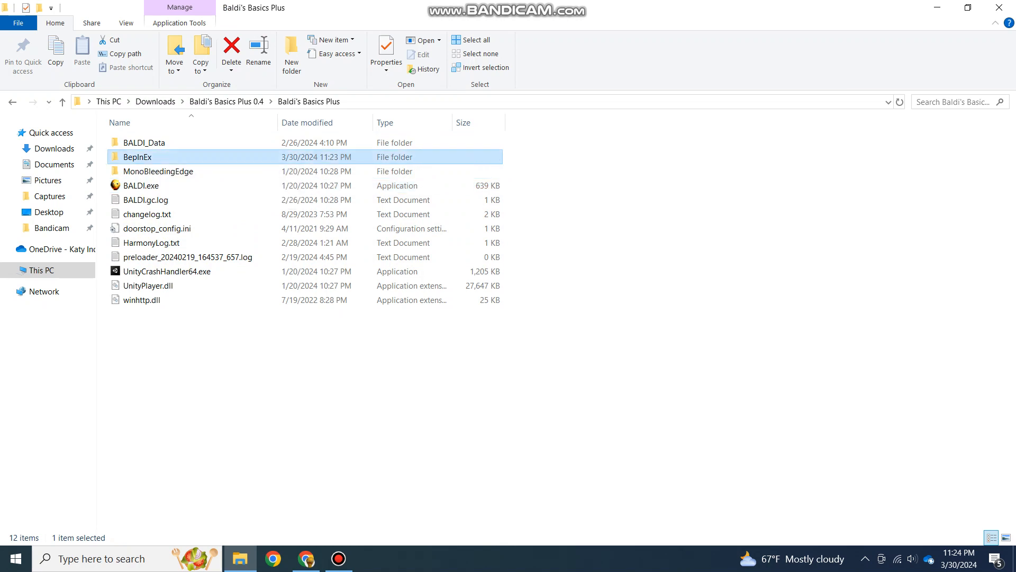
double_click(136, 157)
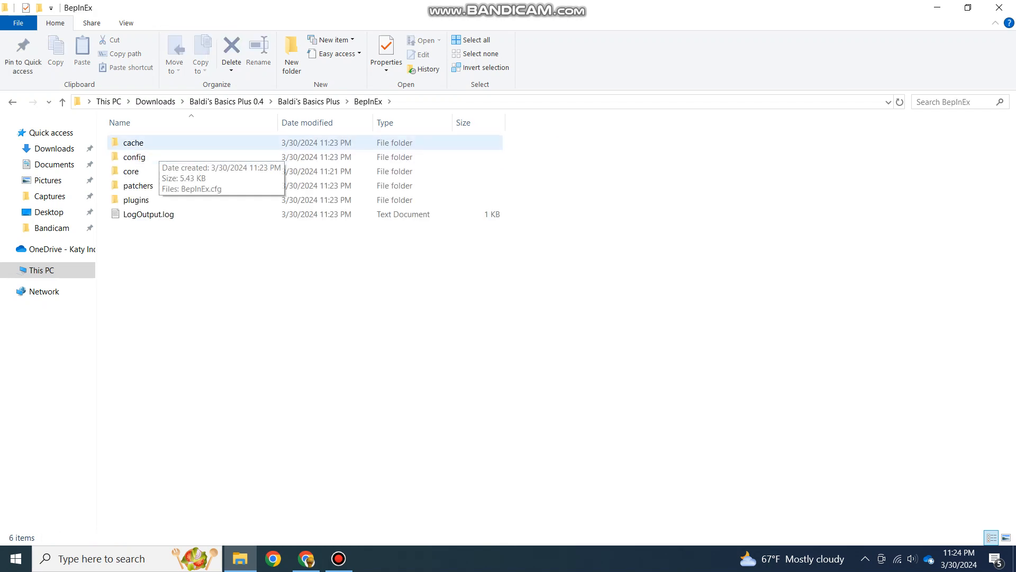
click(139, 185)
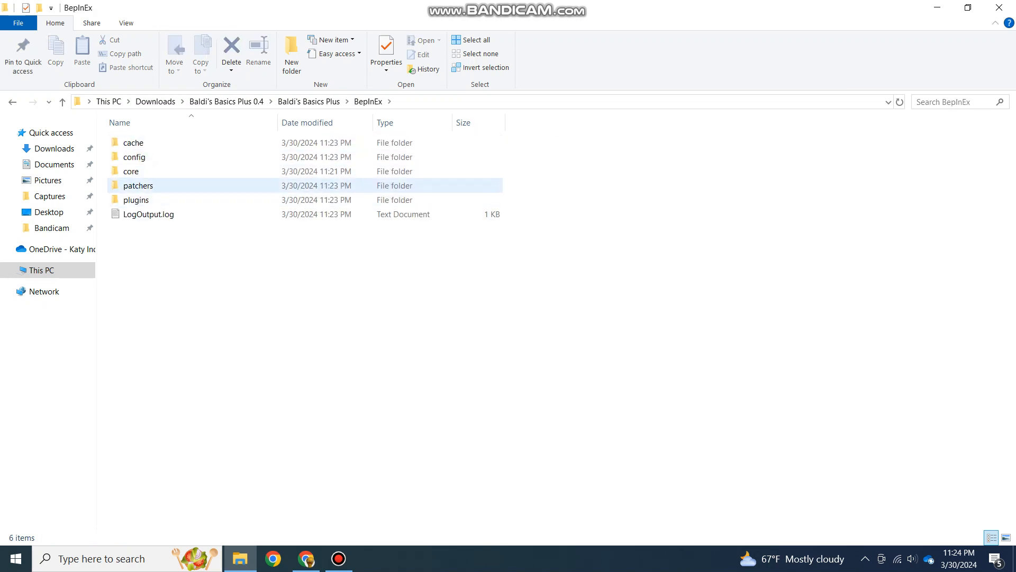
click(131, 171)
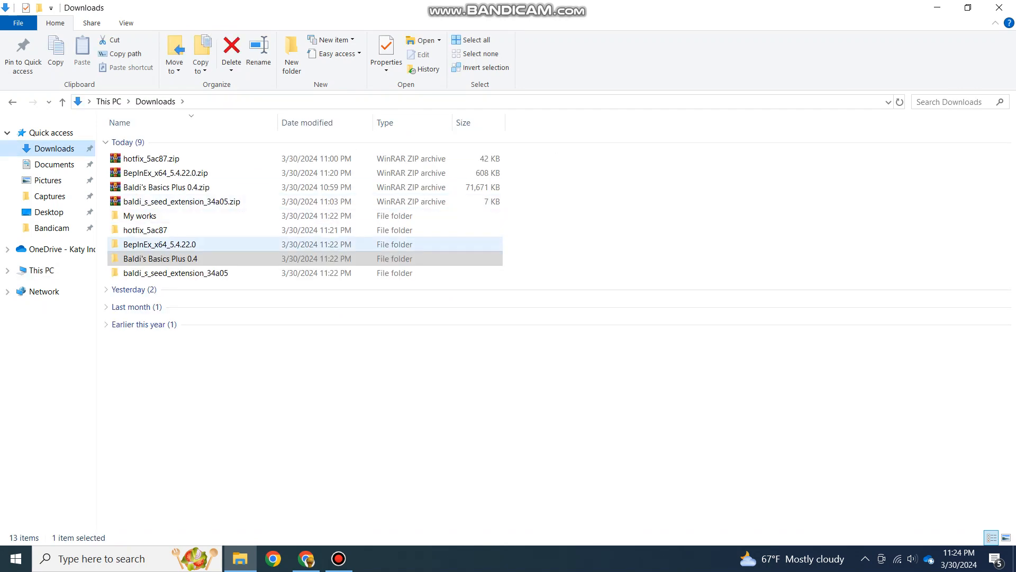
- Read the hotfix README's note to place MTM101BaldAPI.dll in BepInEx/plugins, then close Notepad
double_click(144, 230)
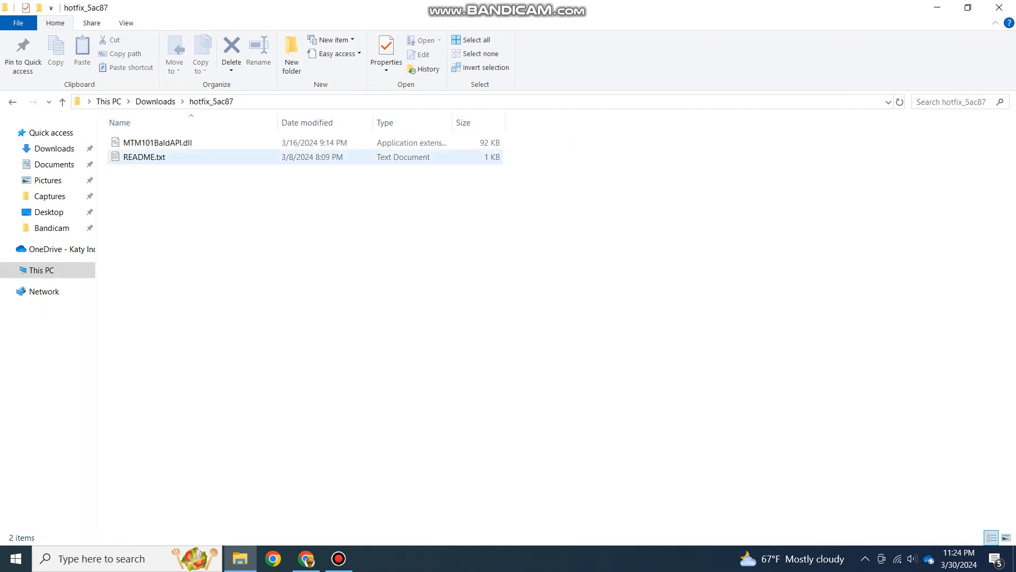
double_click(146, 157)
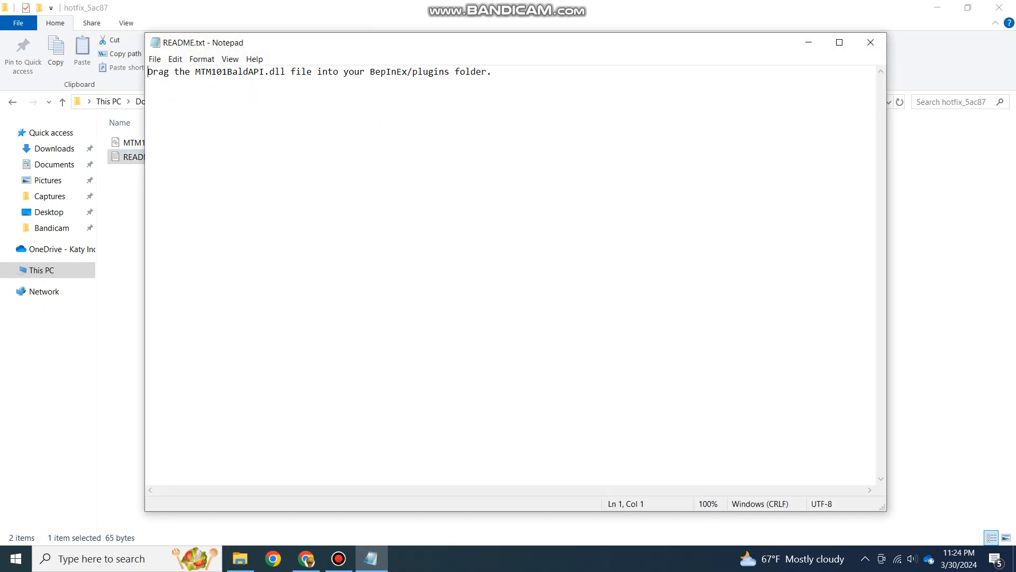
drag(148, 71, 258, 71)
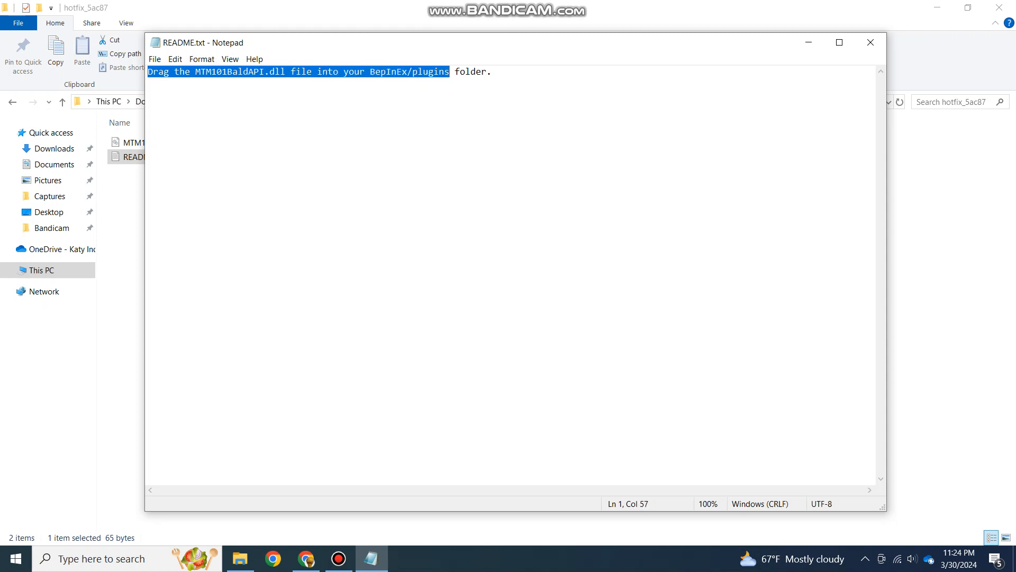
click(871, 42)
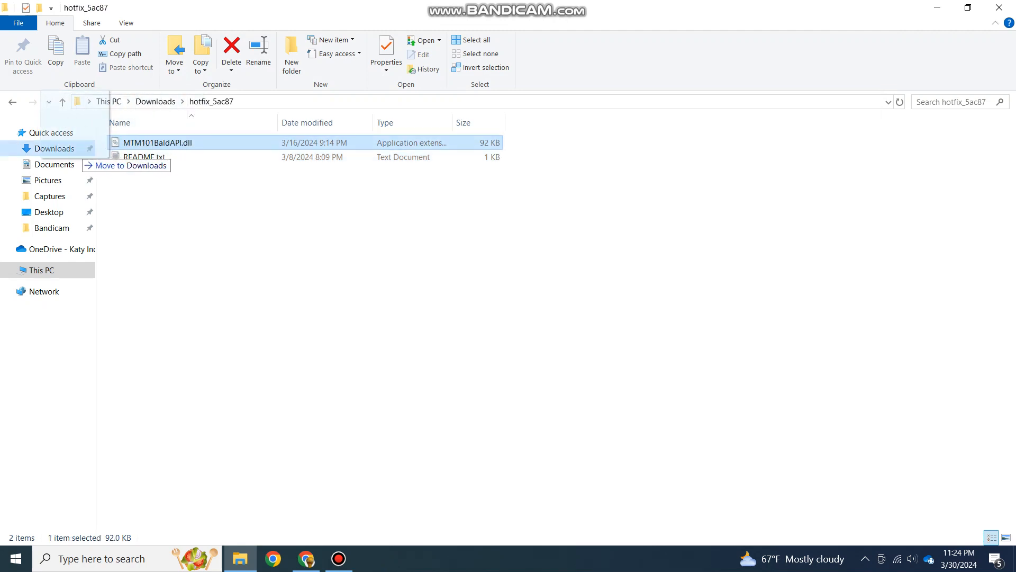
- Carry MTM101BaldAPI.dll through Downloads and Baldi's Basics Plus 0.4 into the game folder
click(132, 165)
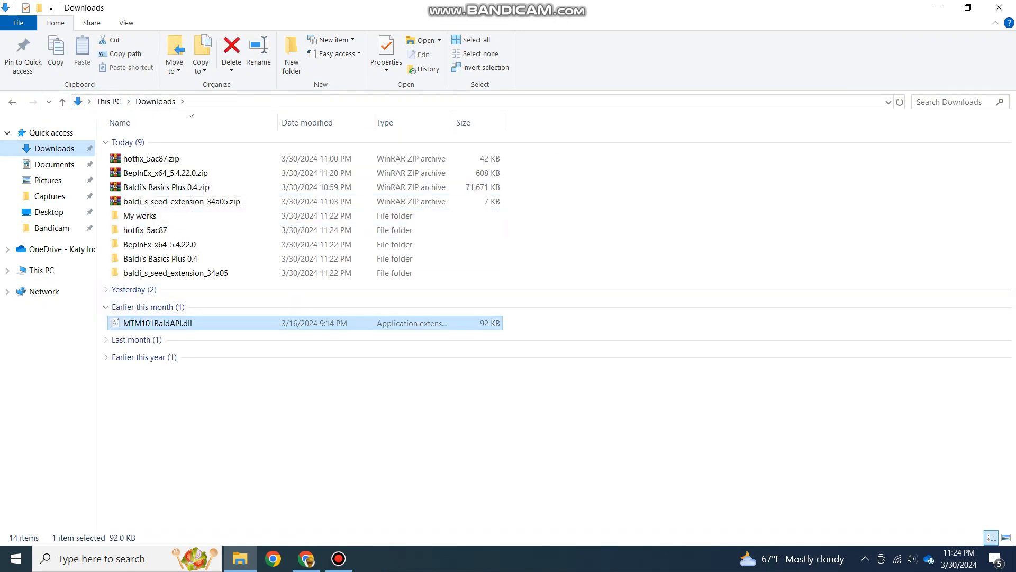
drag(155, 323, 175, 272)
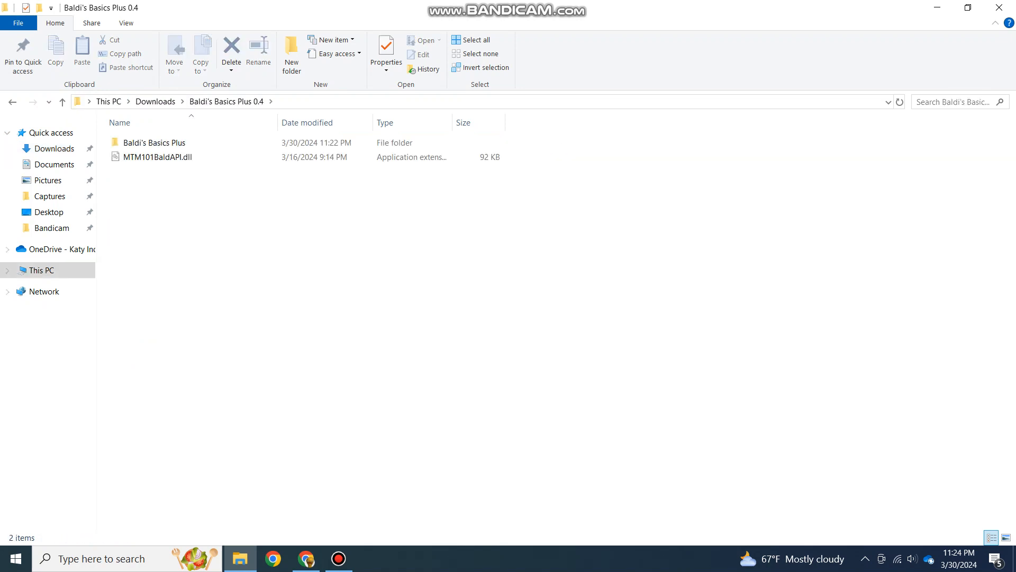
double_click(152, 142)
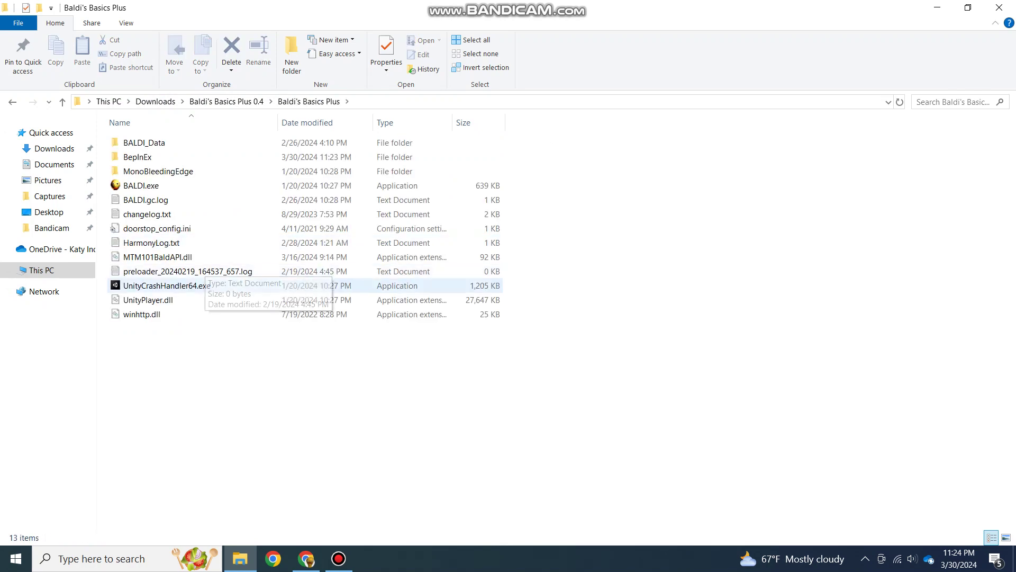
- Move MTM101BaldAPI.dll into BepInEx's plugins folder and return to Baldi's Basics Plus 0.4
click(157, 257)
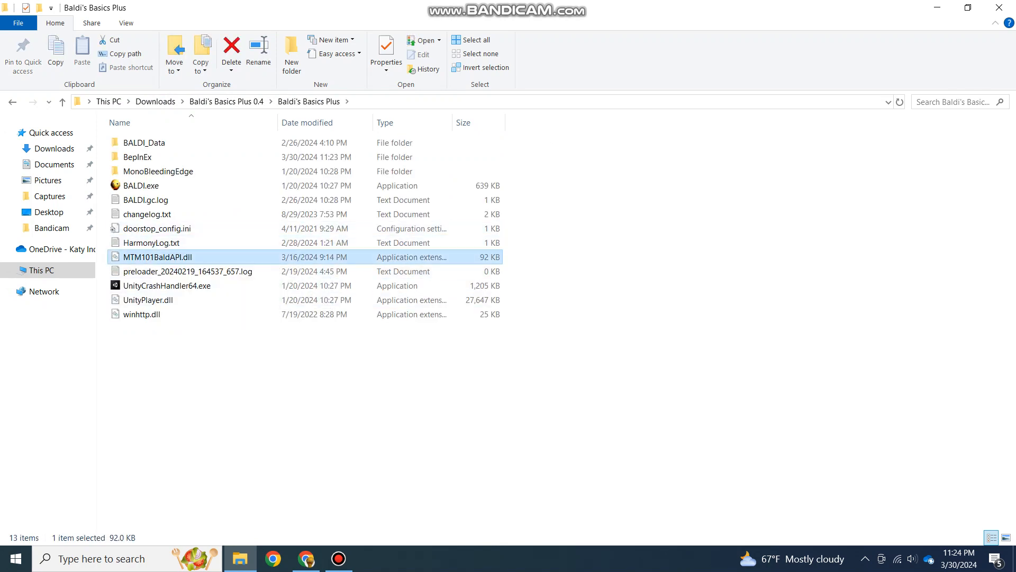
click(230, 47)
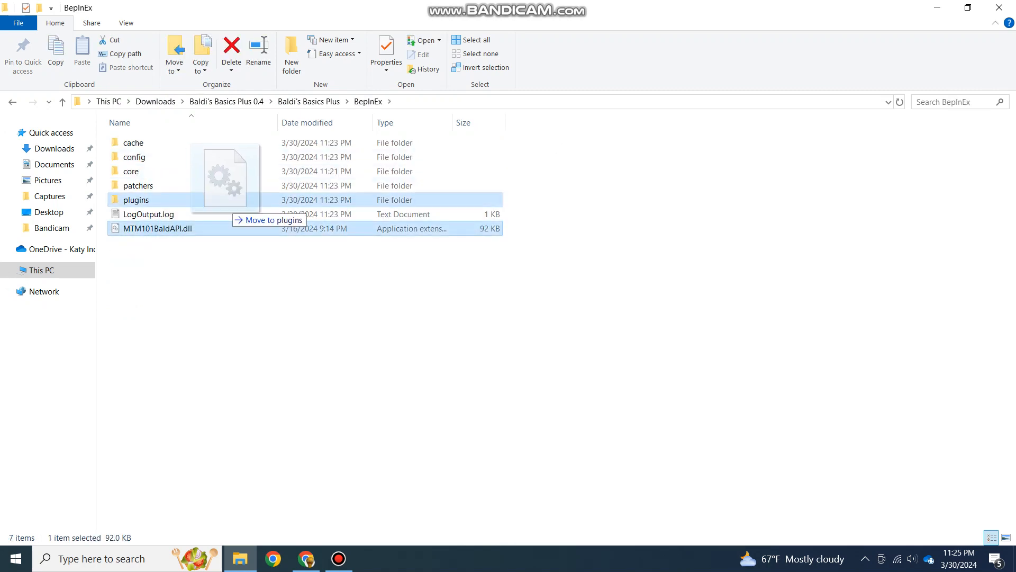
drag(156, 229, 136, 200)
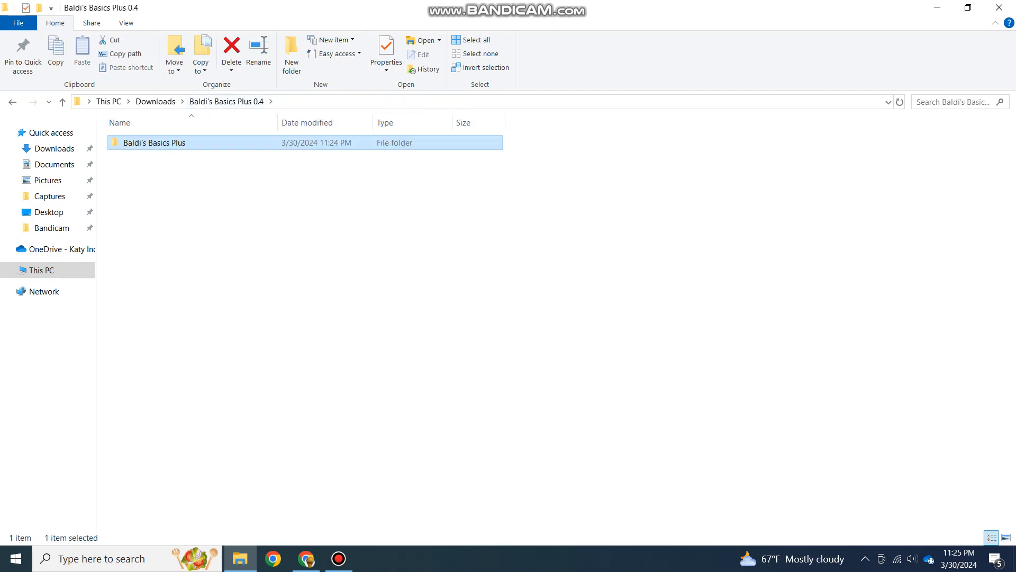
- Launch BALDI.exe from the game folder to test that the API-modded game starts
double_click(154, 143)
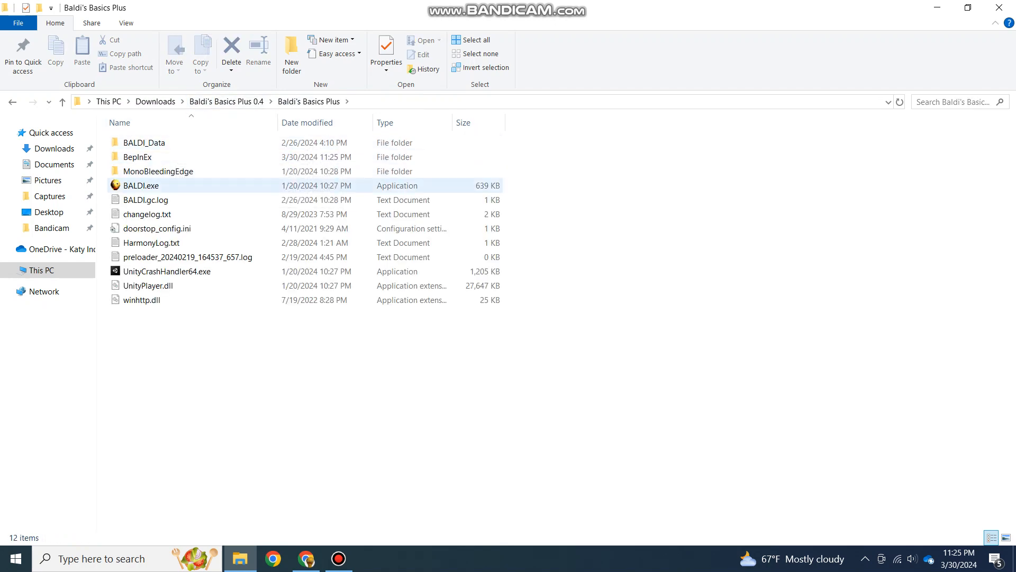
click(140, 185)
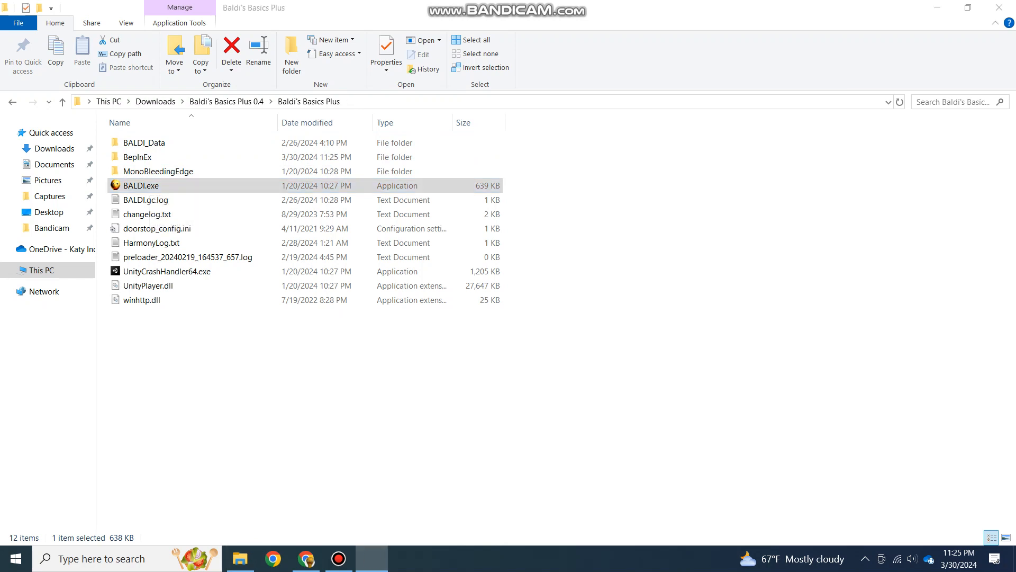
double_click(141, 185)
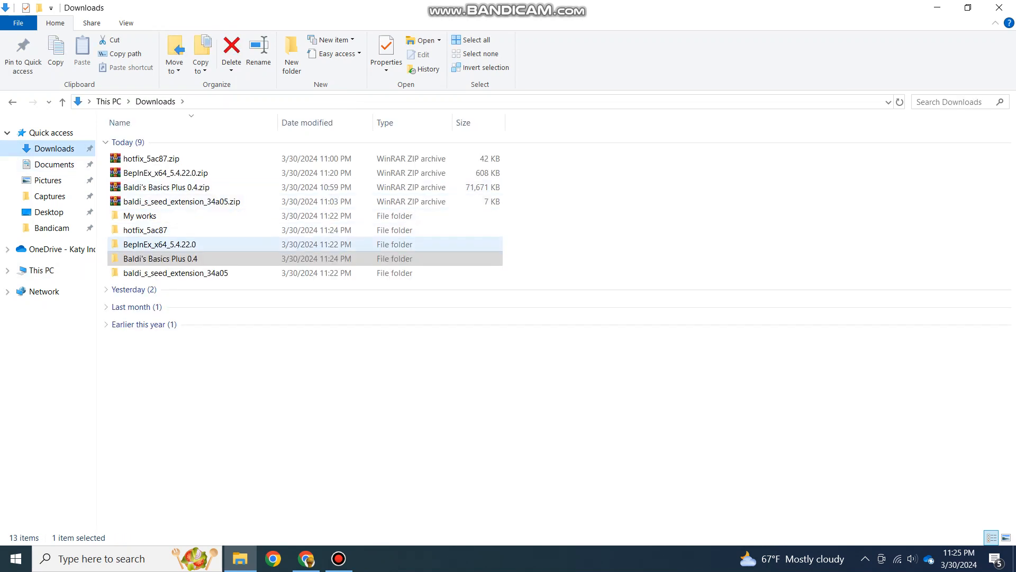
- Carry BBSeedsExtension.dll from its download folder through Downloads into Baldi's Basics Plus 0.4
double_click(176, 273)
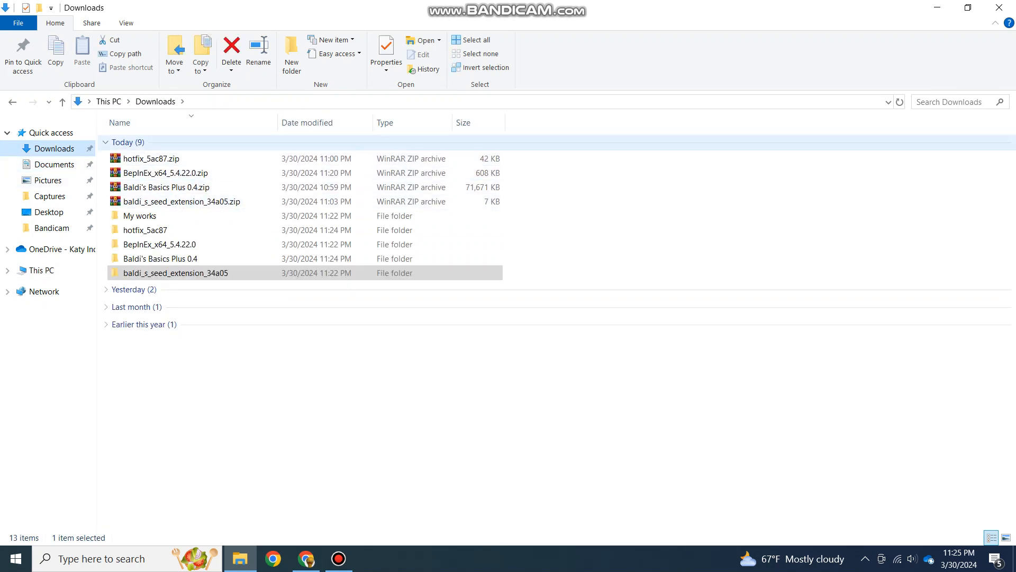
double_click(175, 273)
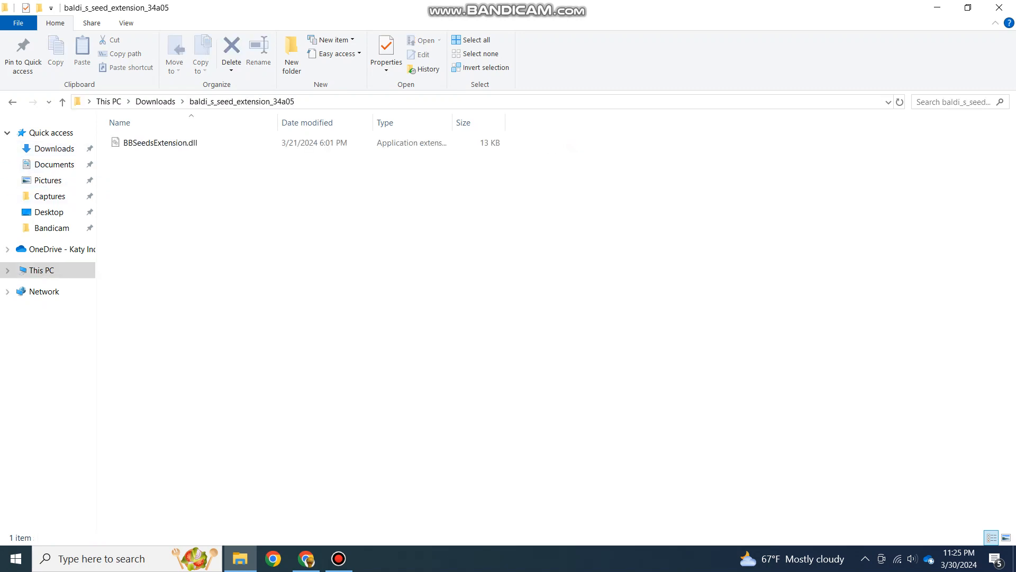
click(160, 142)
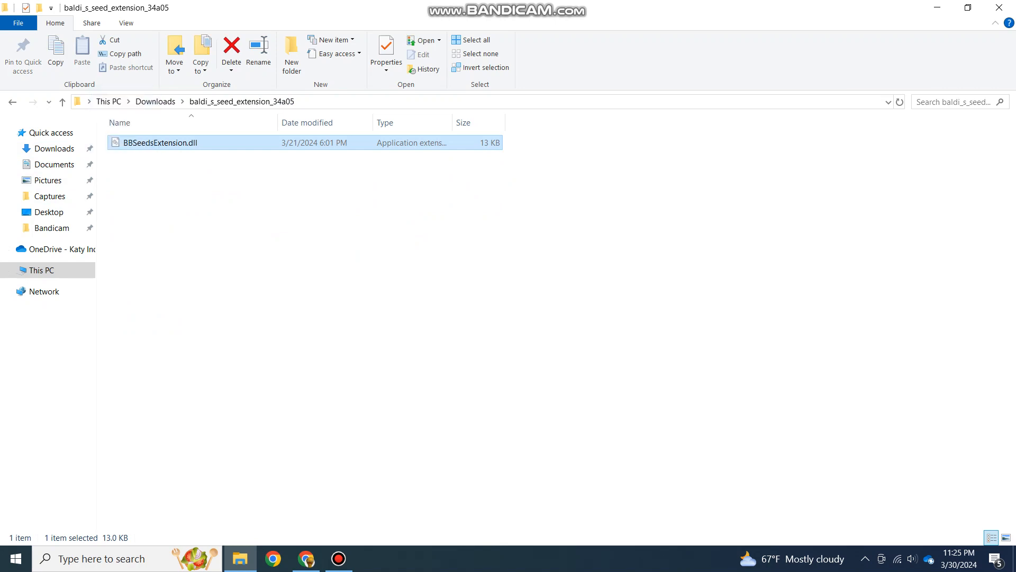
drag(159, 143, 55, 148)
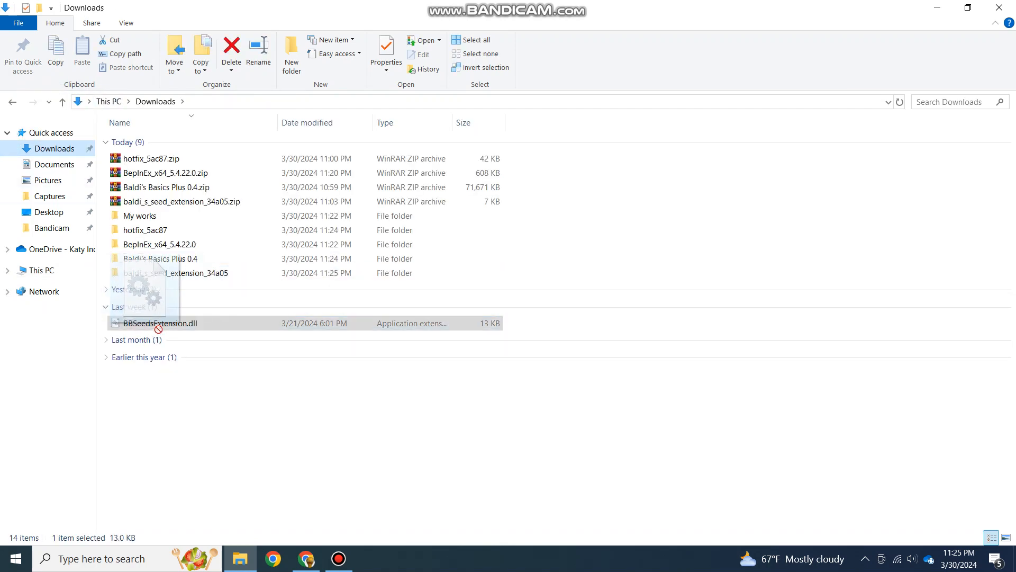
drag(159, 323, 214, 244)
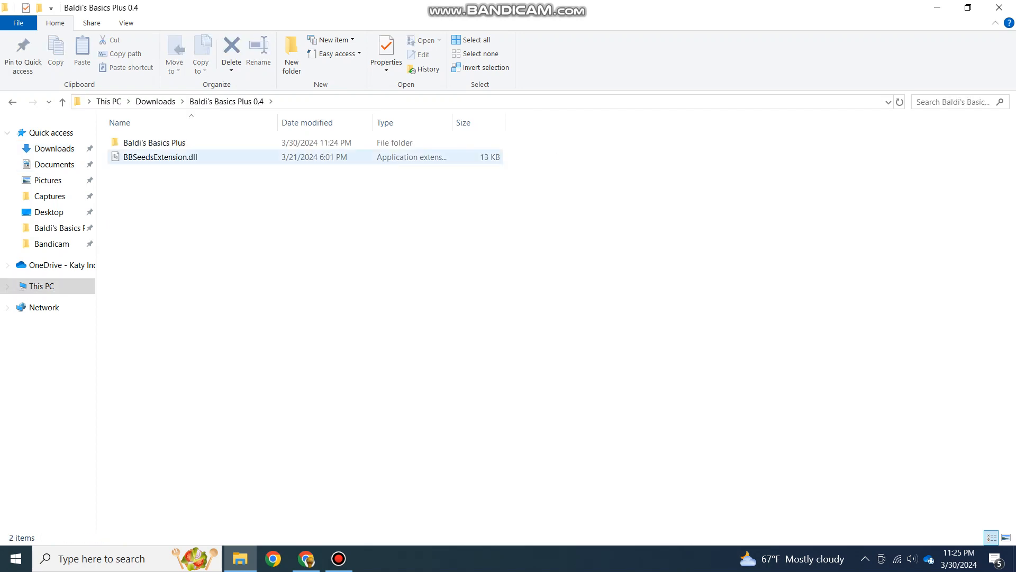
- Place BBSeedsExtension.dll in BepInEx's plugins folder beside MTM101BaldAPI.dll and return to the game folder
double_click(154, 142)
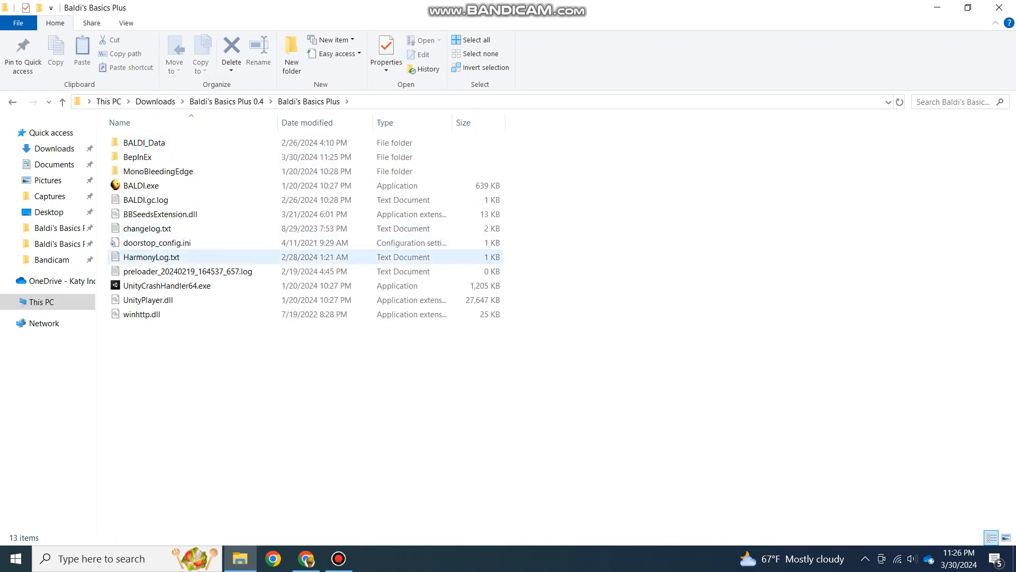
click(159, 214)
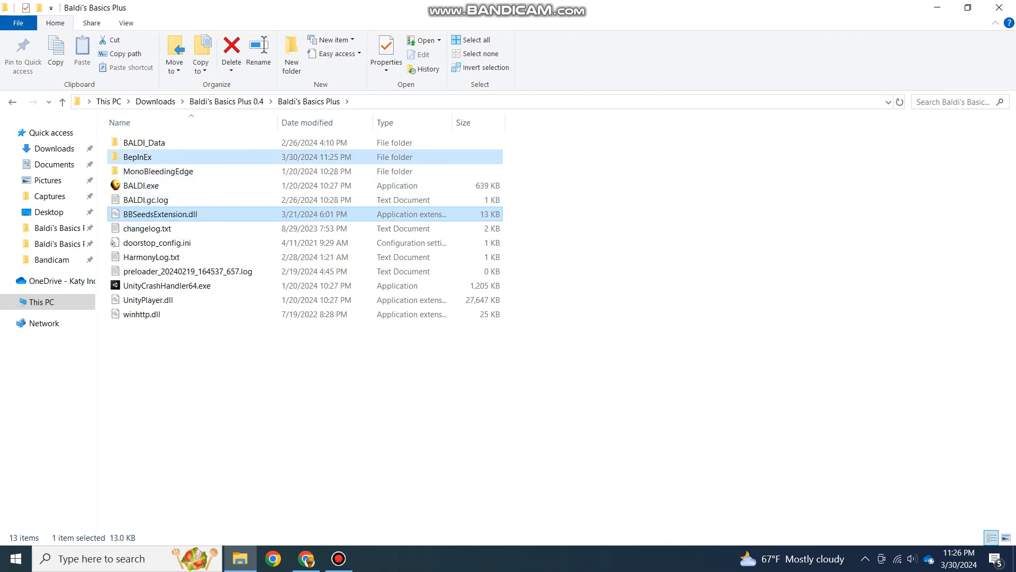
double_click(137, 157)
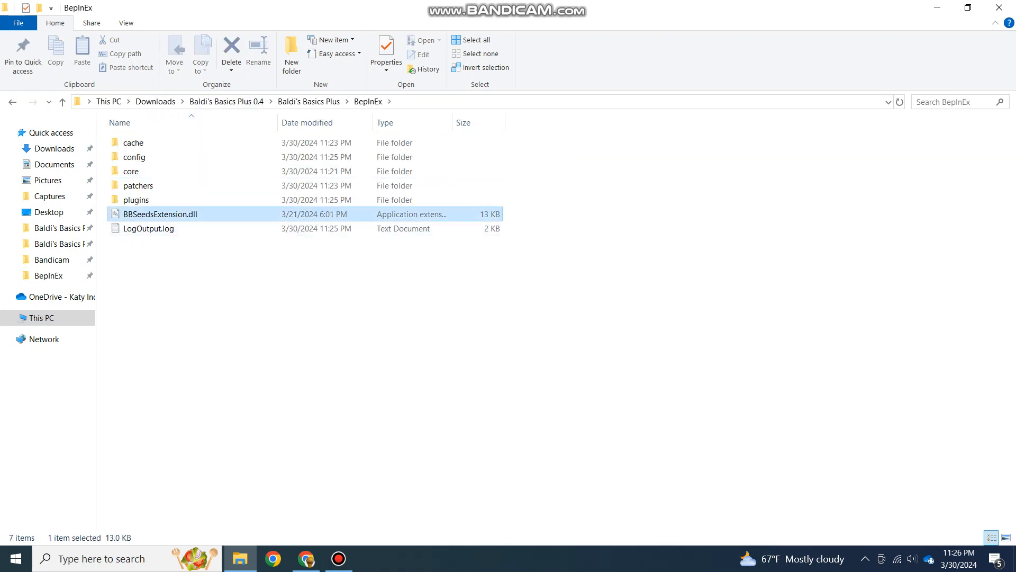
double_click(137, 200)
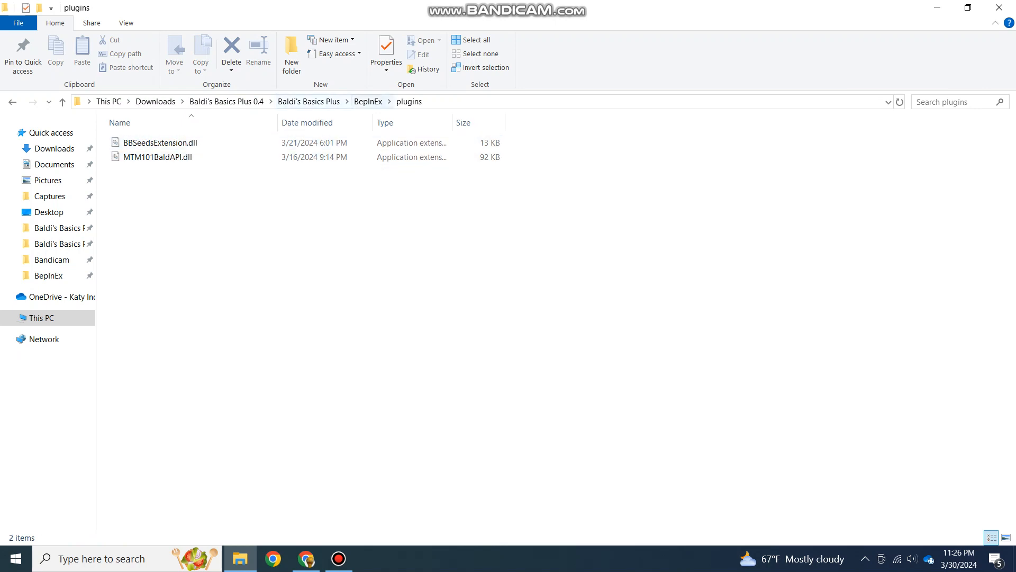
click(309, 102)
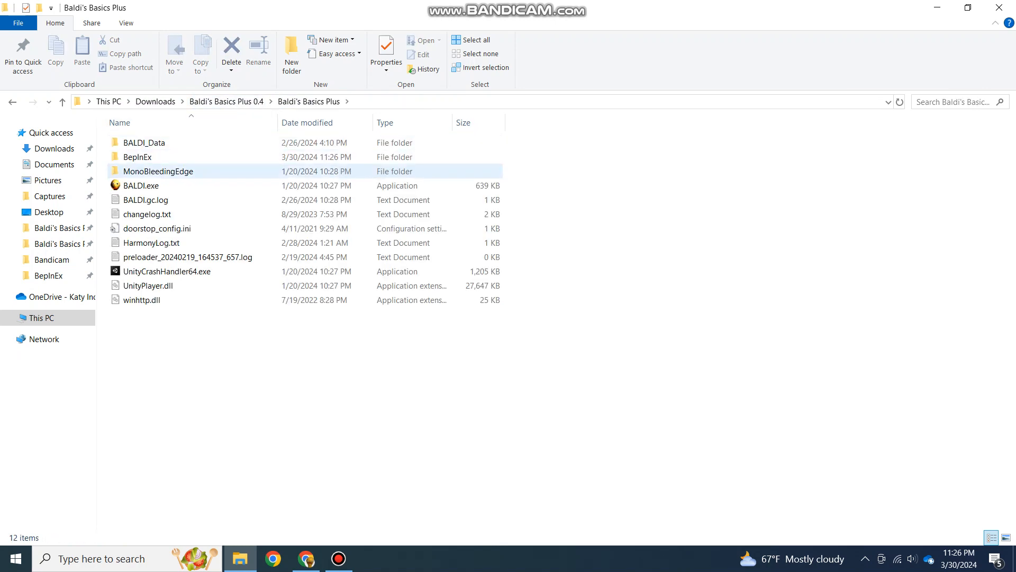
click(141, 185)
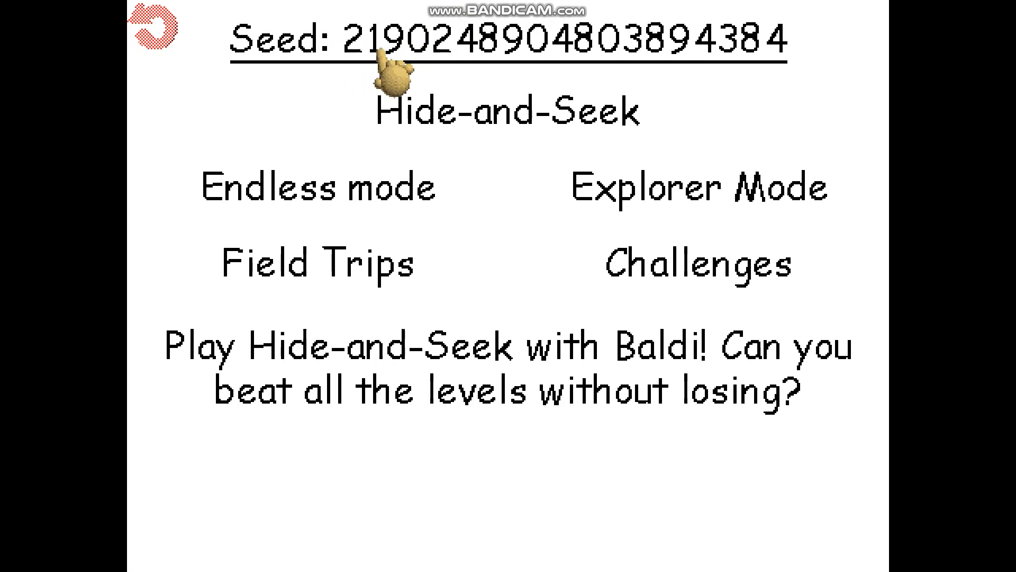
mouse_move(350, 57)
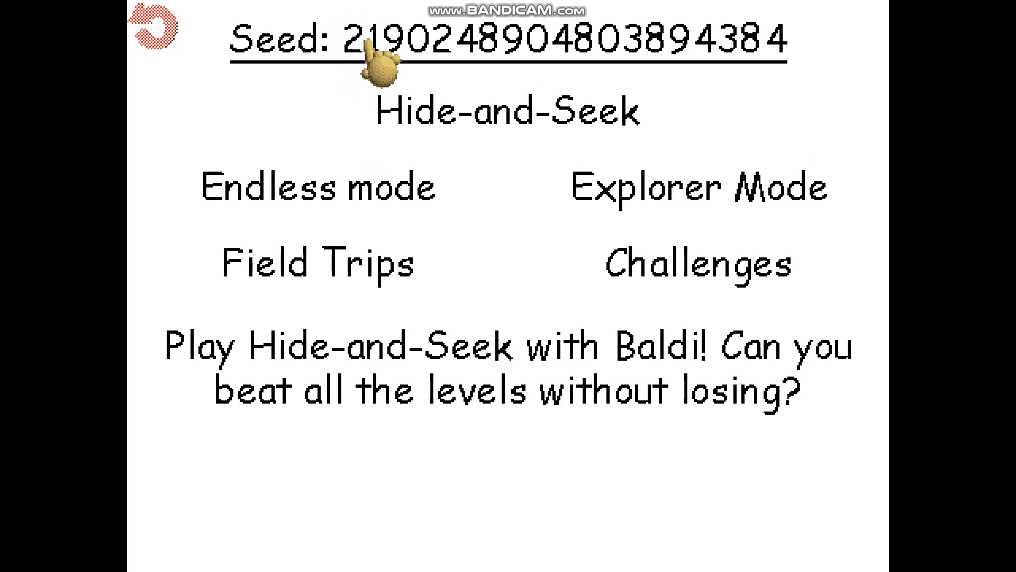
mouse_move(535, 47)
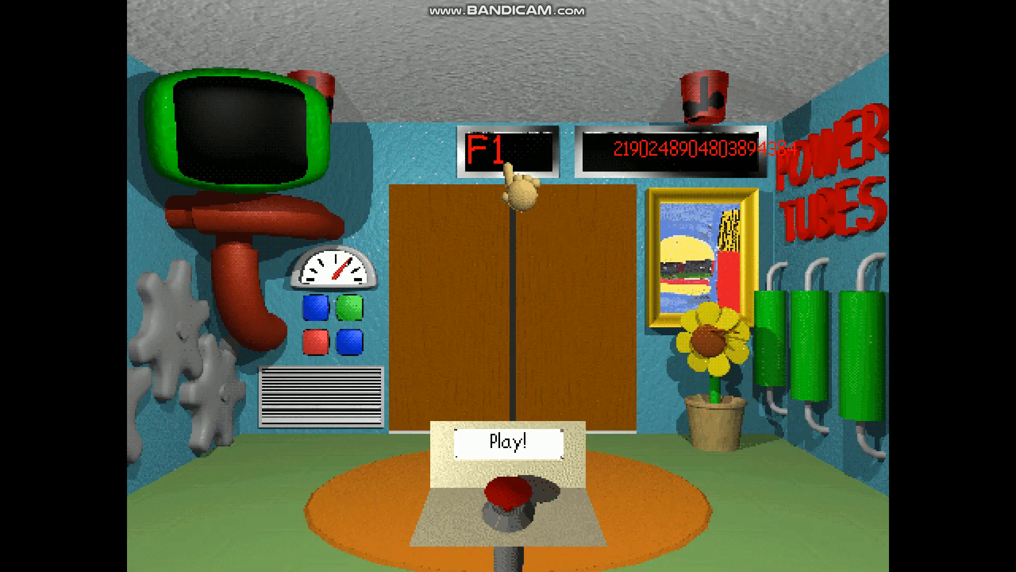
click(510, 509)
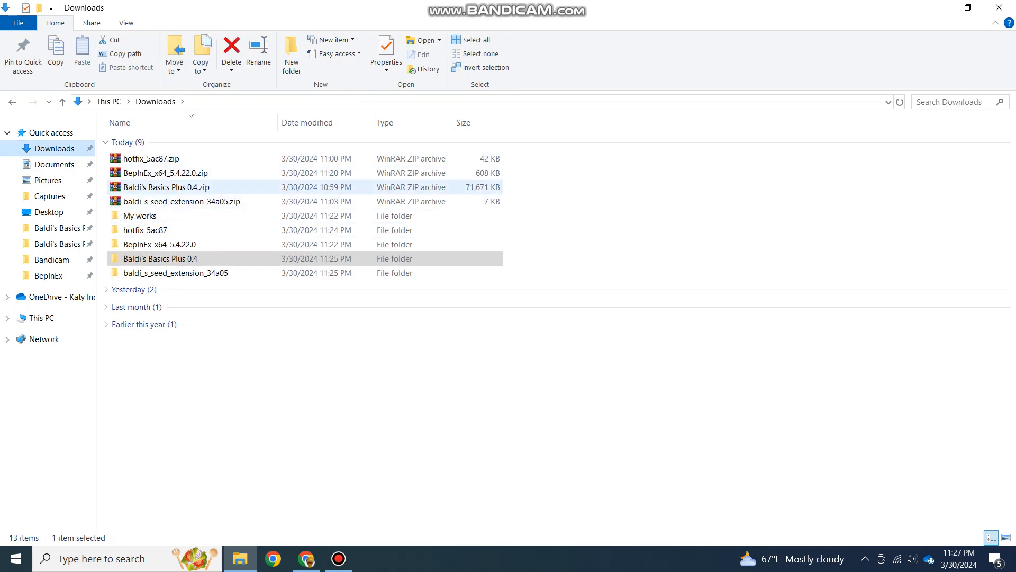
- Navigate from Downloads through Baldi's Basics Plus 0.4 toward the inner game folder
click(182, 201)
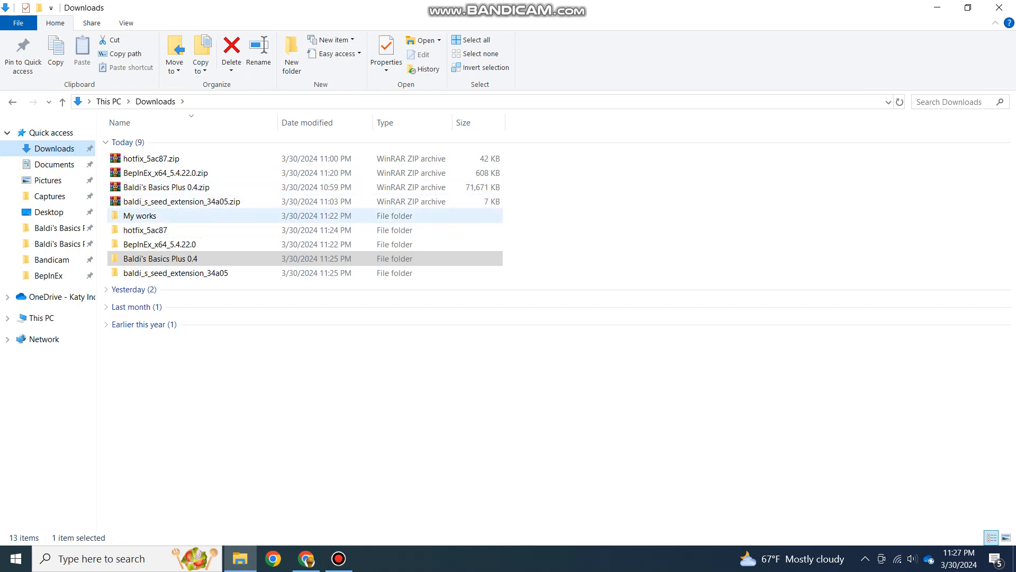
double_click(161, 258)
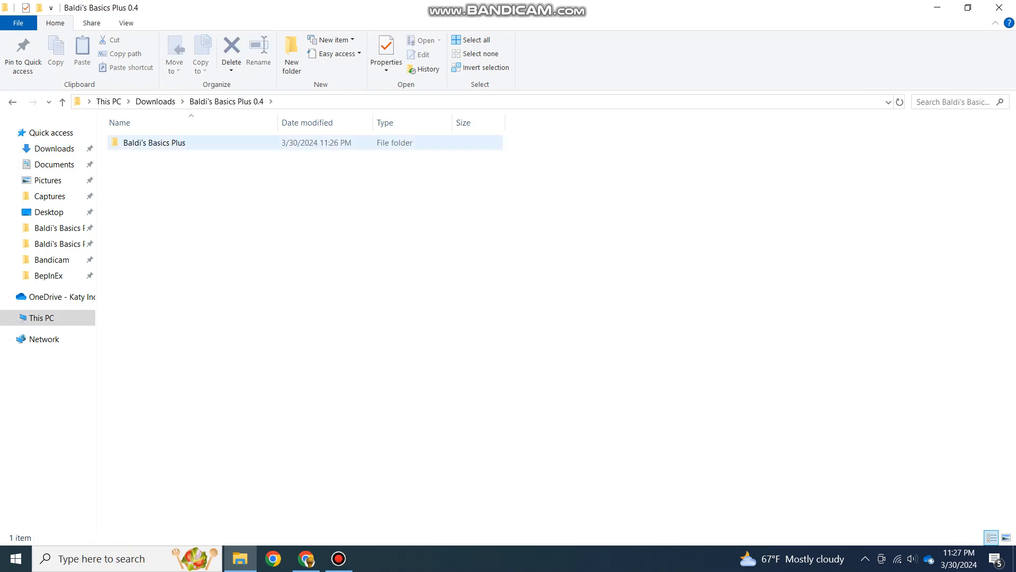
double_click(154, 142)
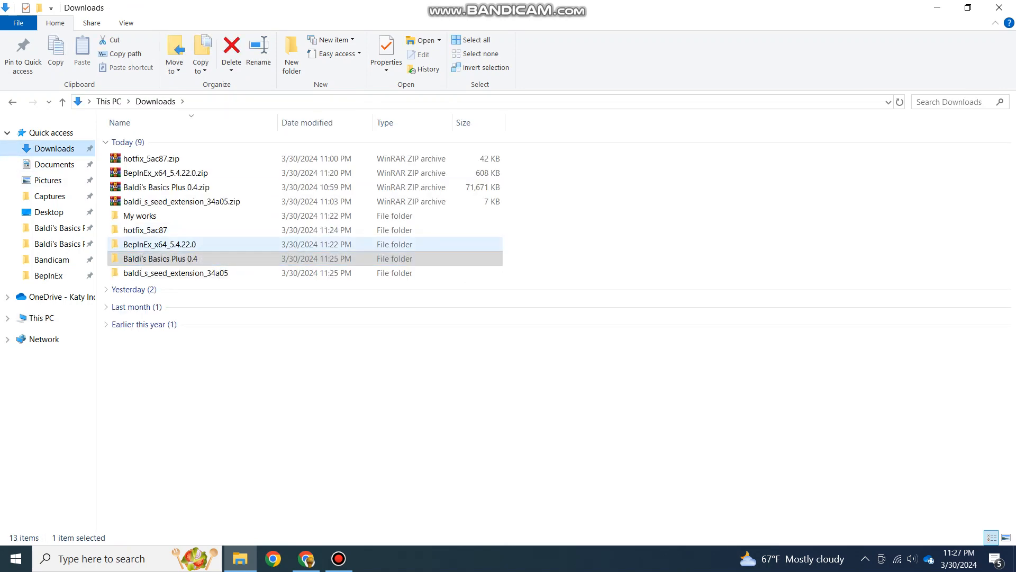
double_click(159, 259)
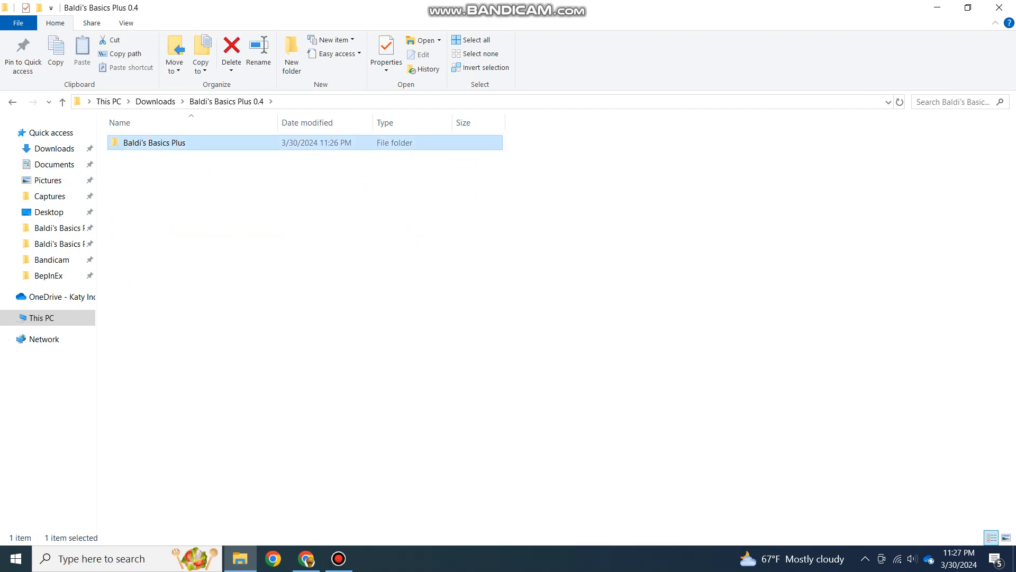
double_click(155, 142)
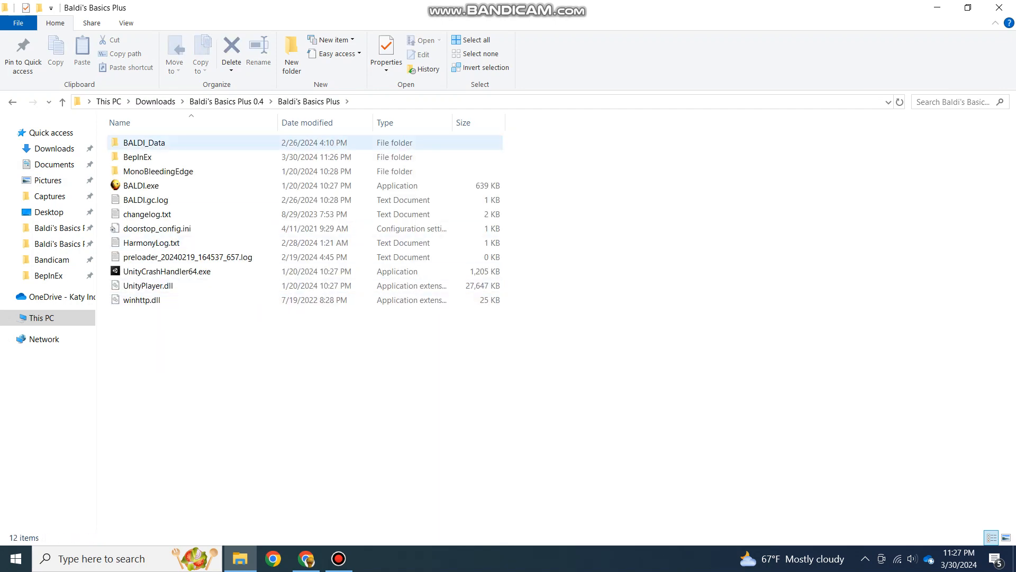
- Reach the Baldi's Basics Plus game folder and select its BepInEx folder
click(53, 148)
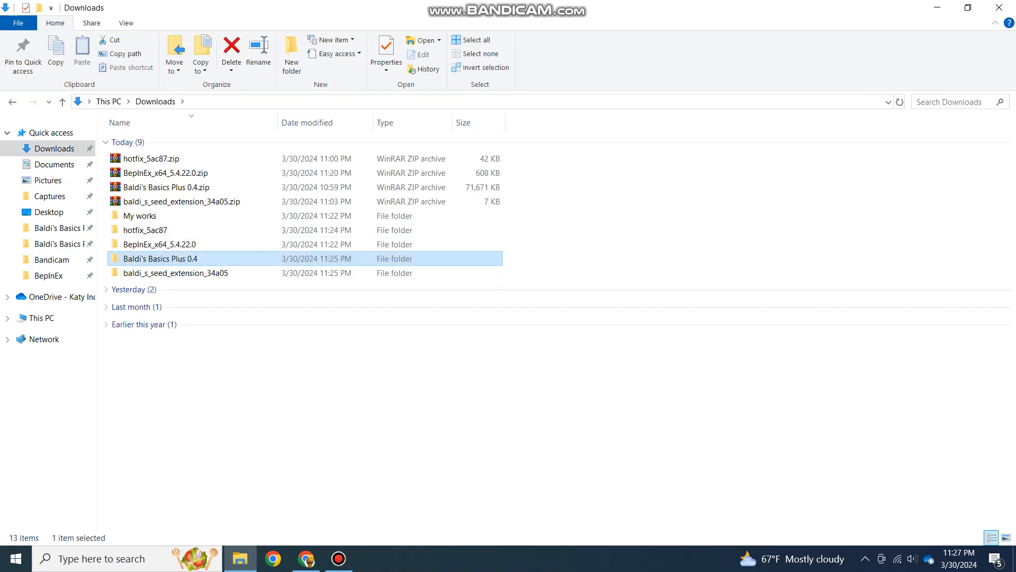
double_click(159, 258)
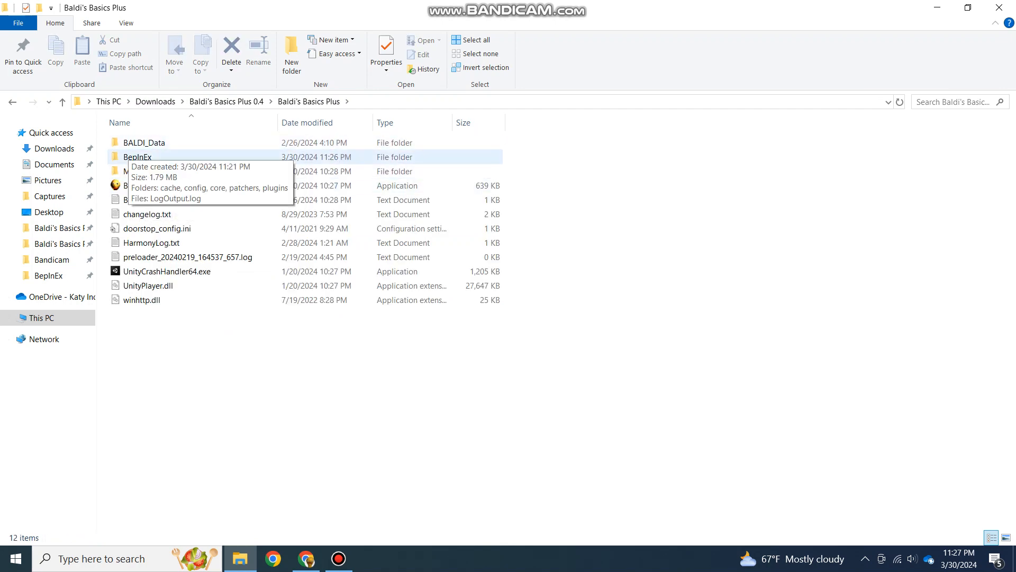
click(140, 186)
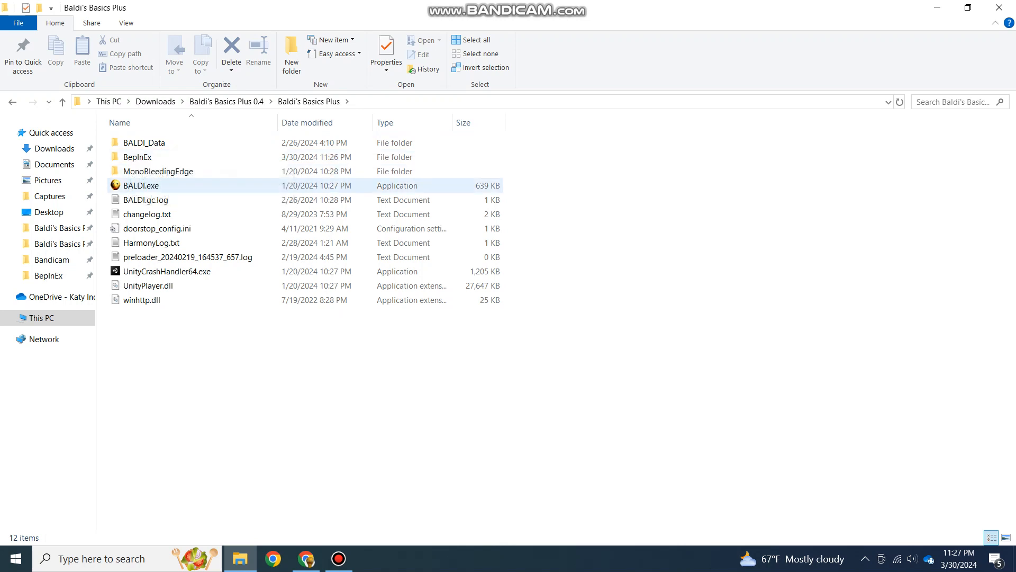
mouse_move(140, 185)
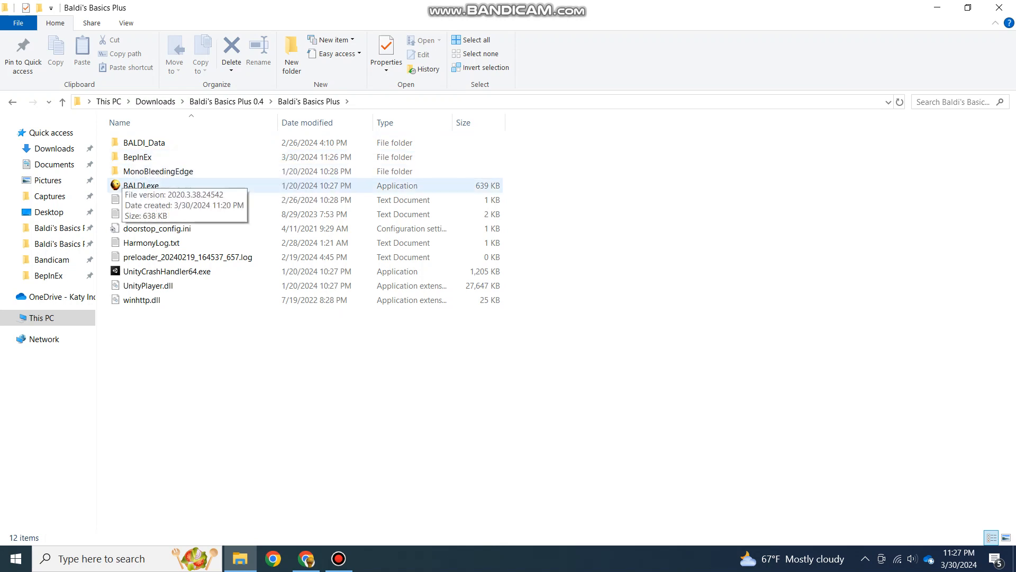
click(136, 157)
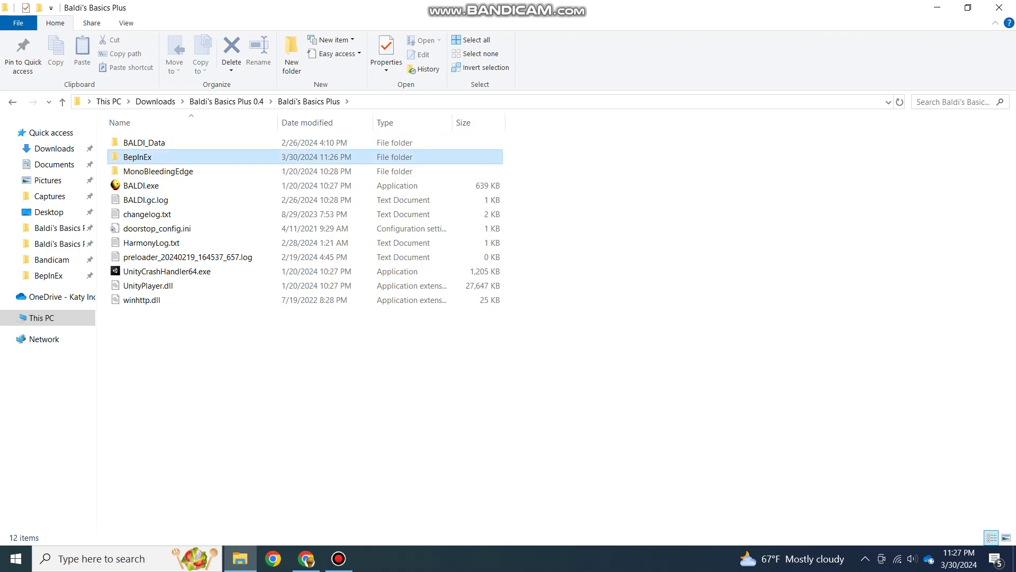
- Verify BepInEx's plugins folder holds BBSeedsExtension.dll and MTM101BaldAPI.dll
double_click(135, 156)
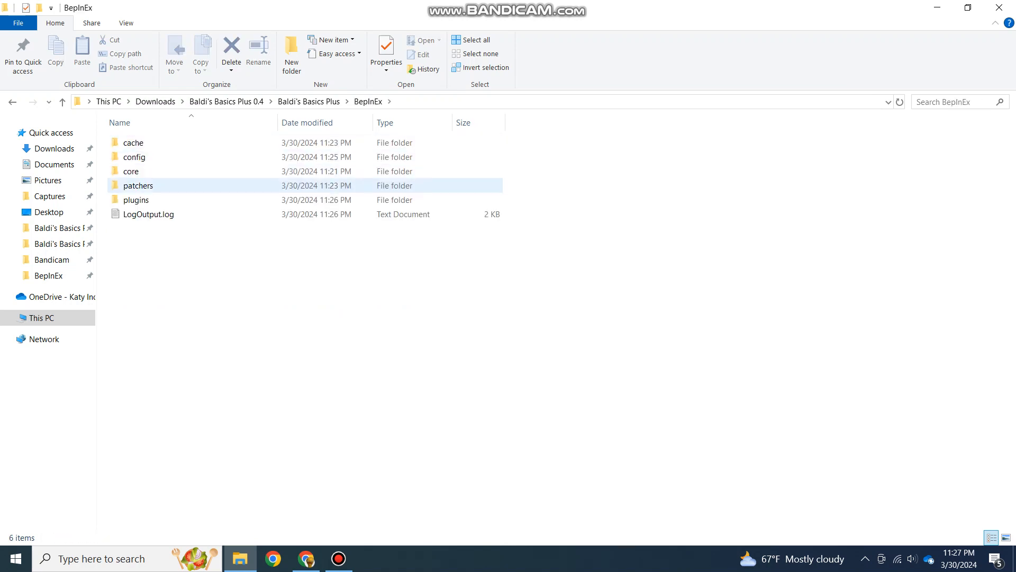
double_click(136, 199)
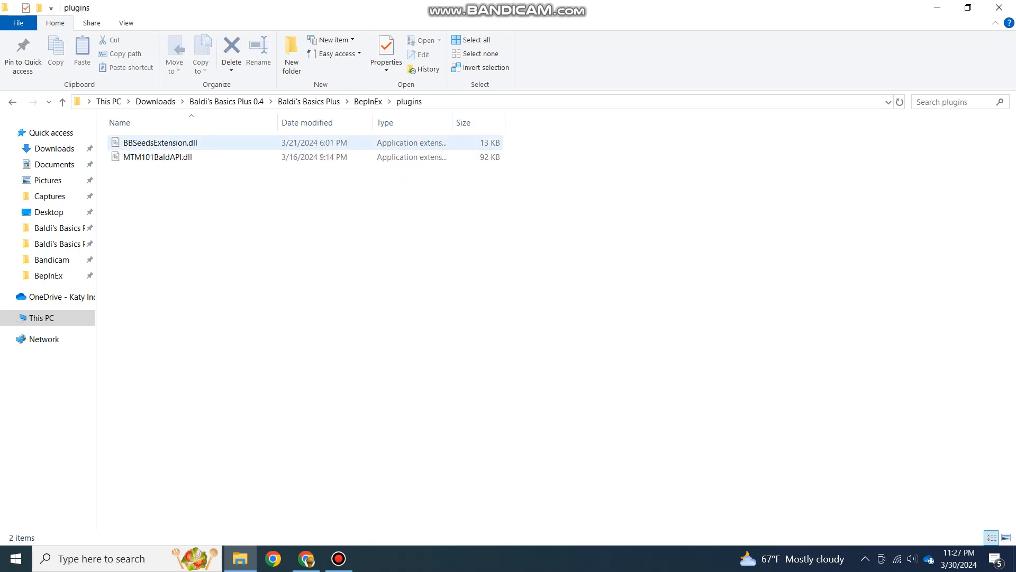
click(157, 156)
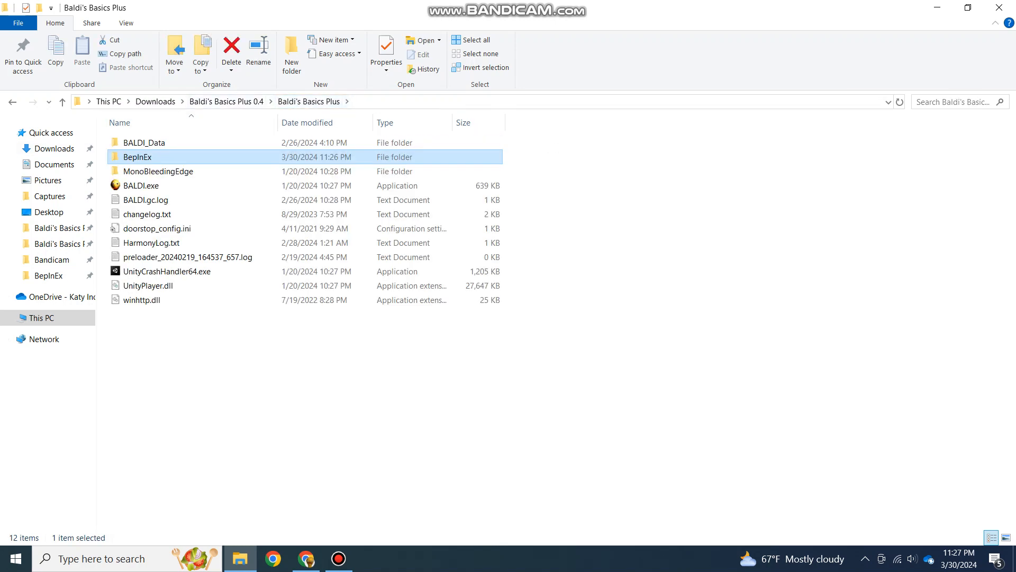
mouse_move(135, 157)
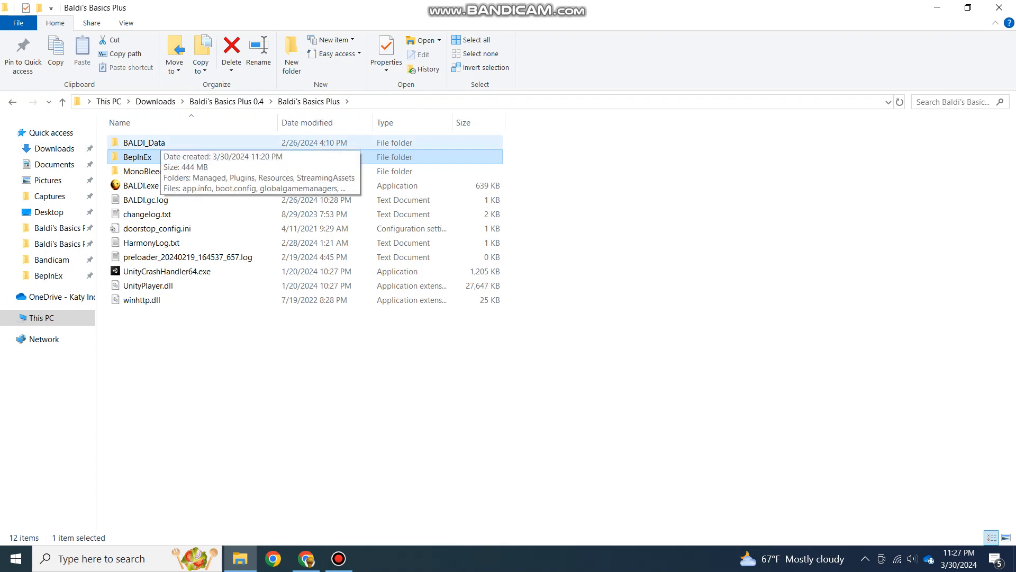
- Browse into BALDI_Data's StreamingAssets to reach the empty Modded folder
double_click(143, 142)
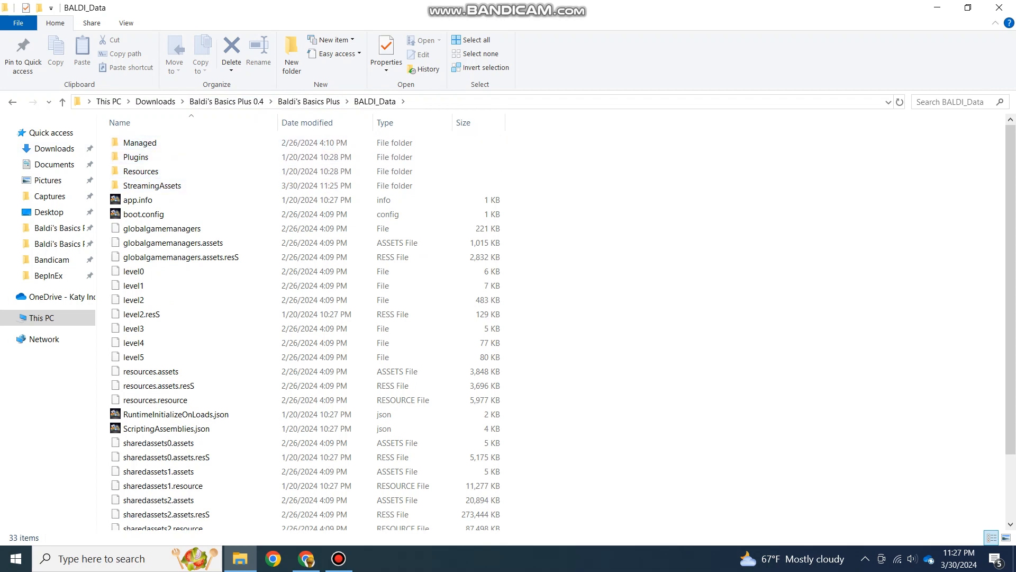
click(135, 157)
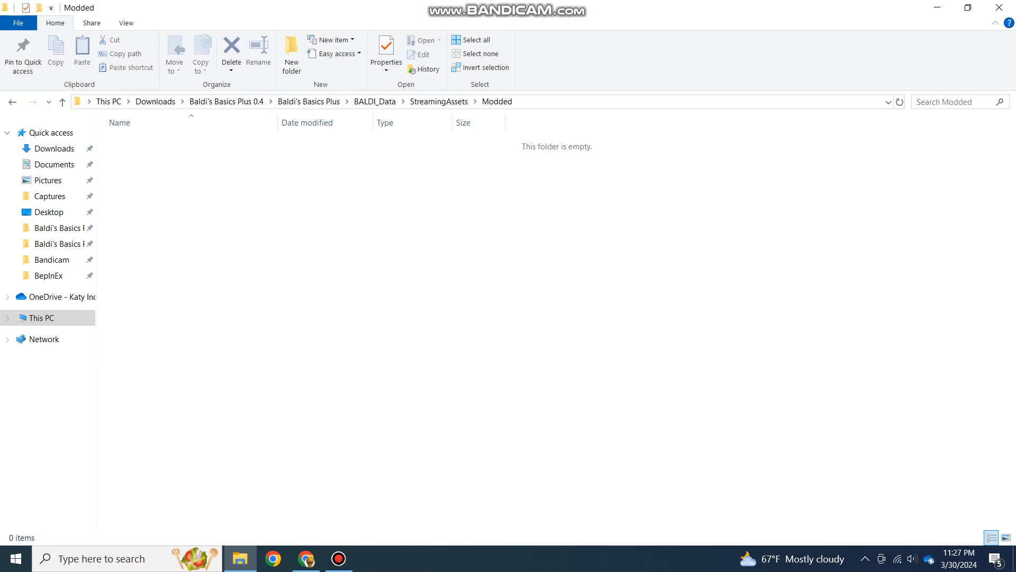
- Return to Downloads listing the game, BepInEx, hotfix and seed extension downloads
click(54, 148)
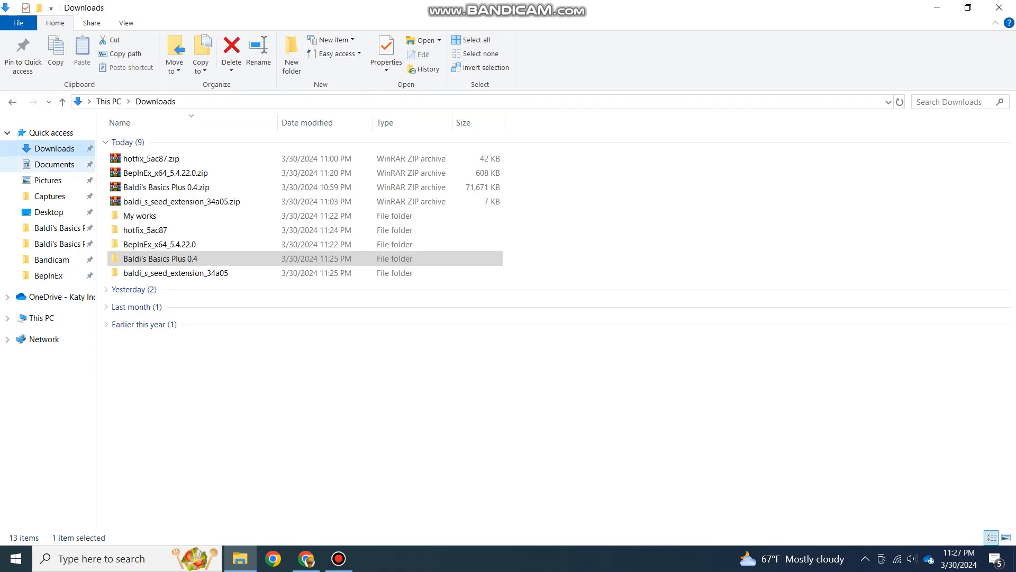
double_click(175, 273)
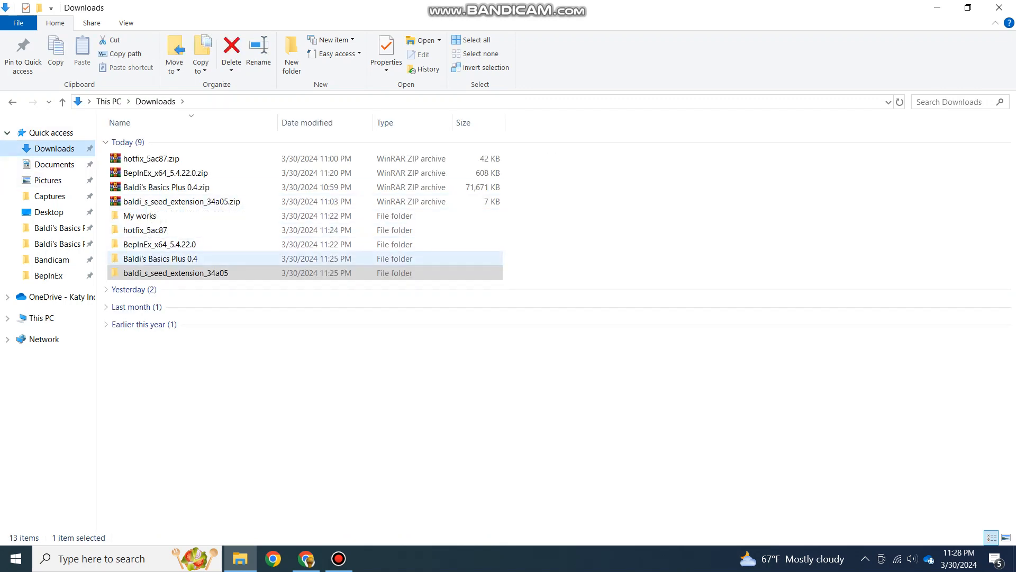
click(175, 273)
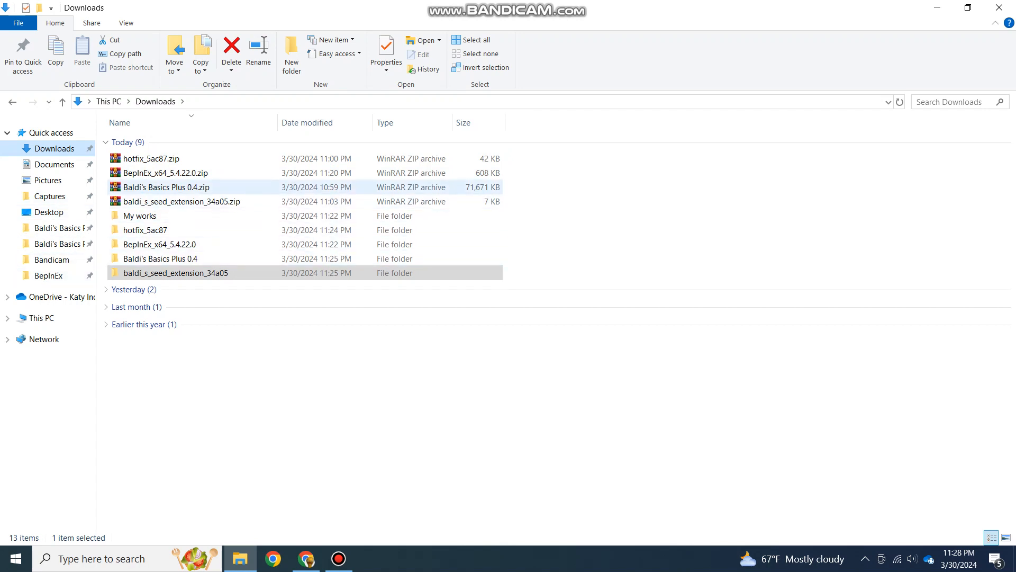
click(150, 158)
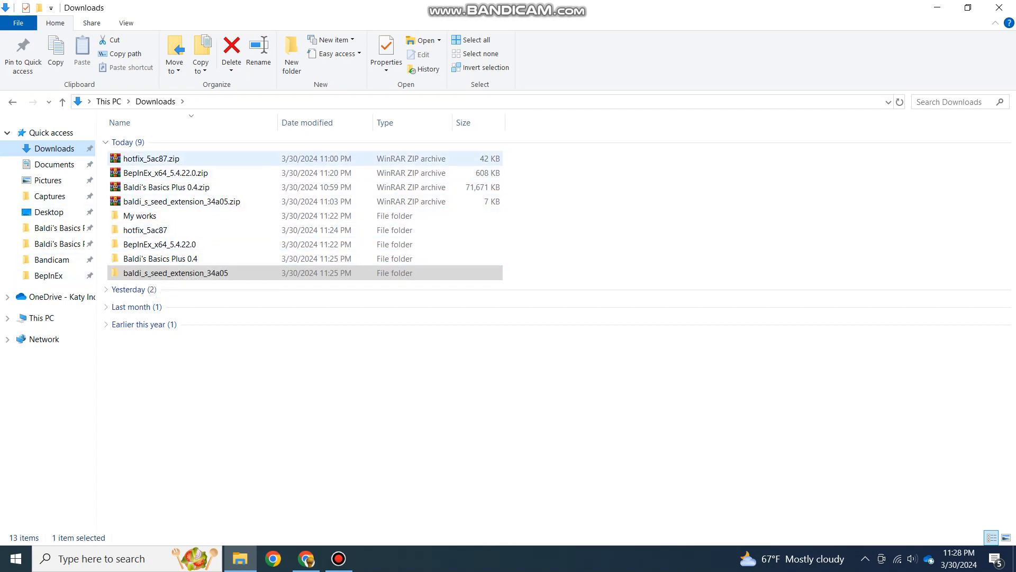
mouse_move(338, 558)
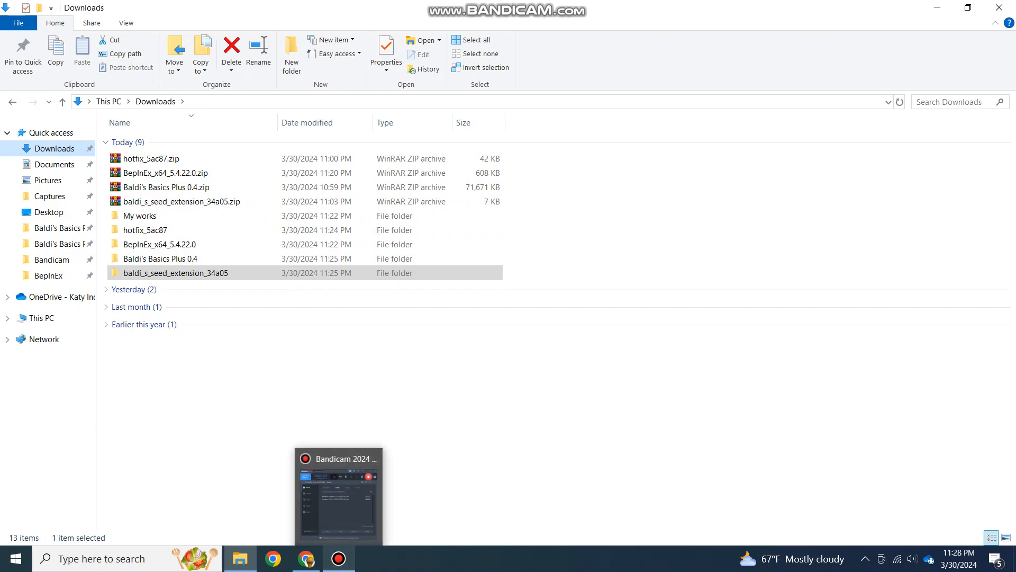
mouse_move(338, 458)
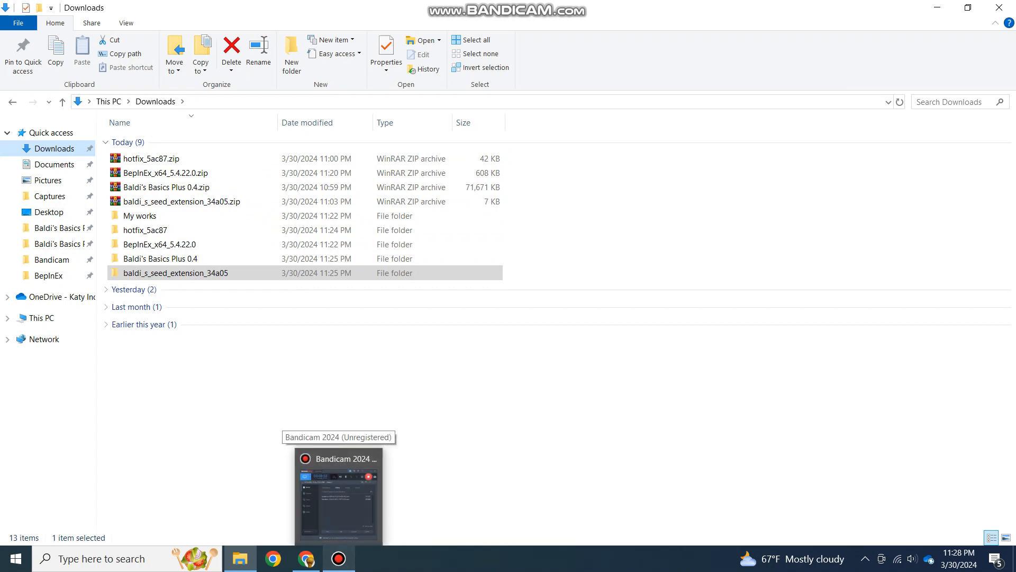